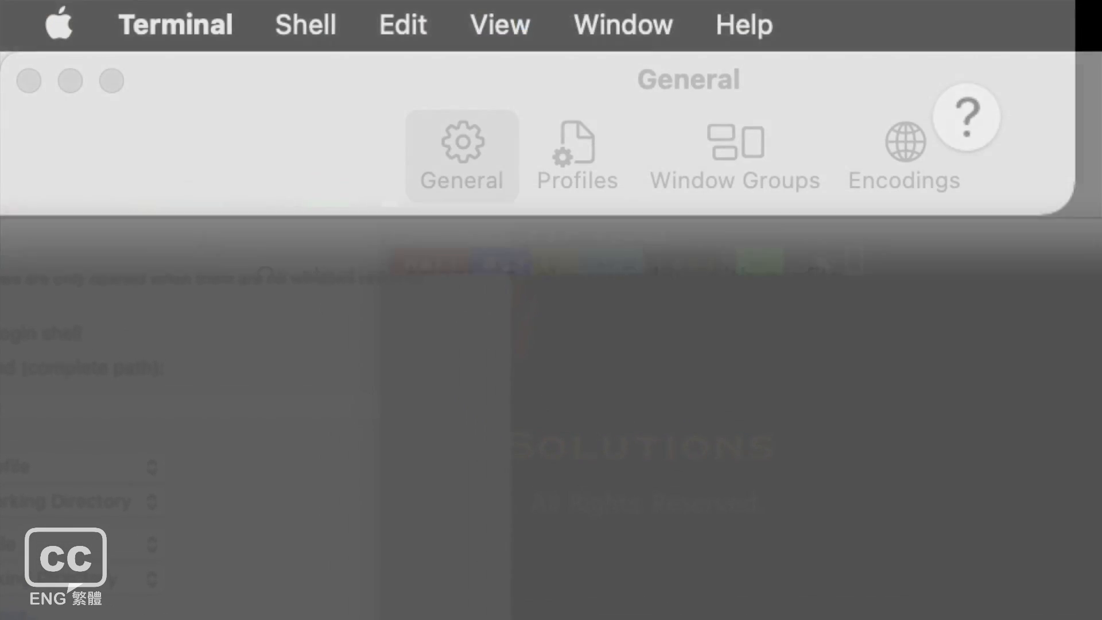
Open new shell windows from the Shell menu.
{"action": "left_click", "coordinate": [305, 25]}
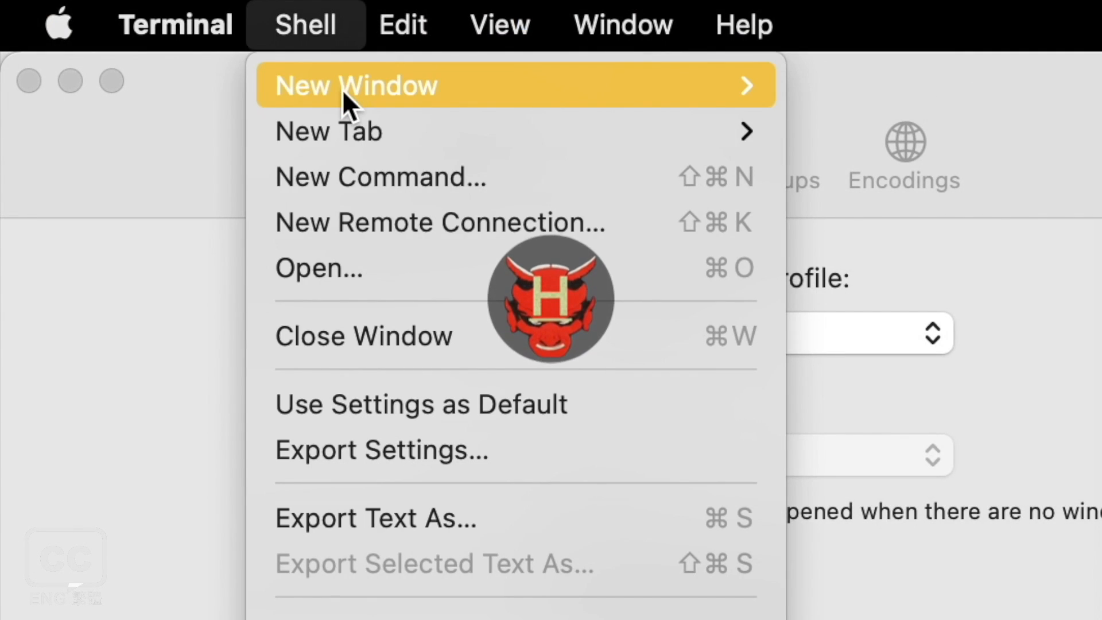
{"action": "left_click", "coordinate": [354, 85]}
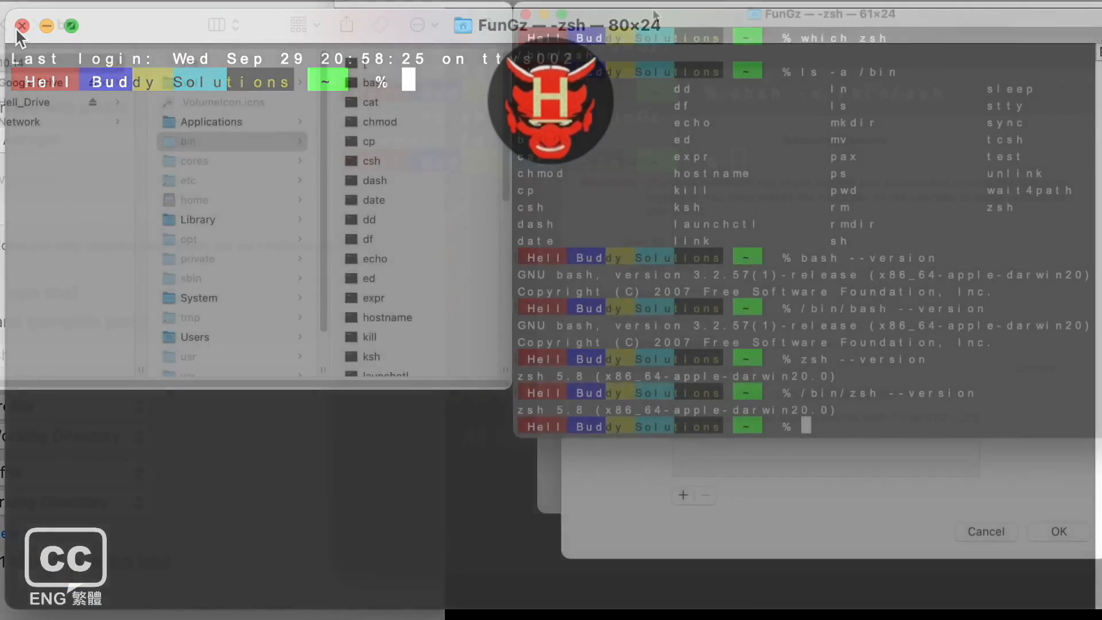
{"action": "left_click", "coordinate": [172, 9]}
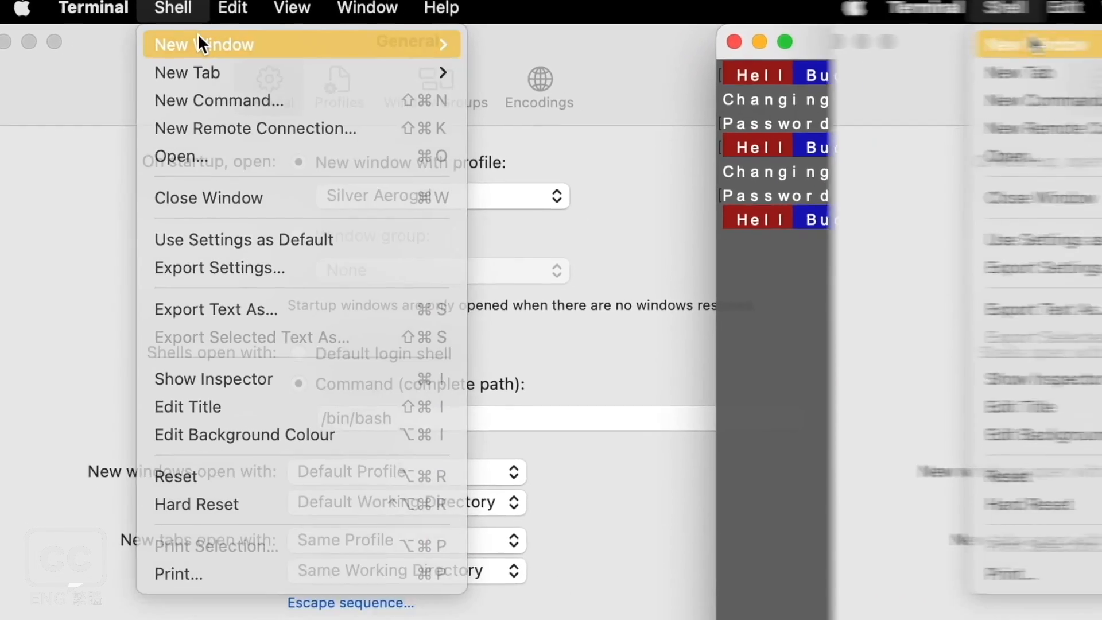
{"action": "left_click", "coordinate": [204, 44]}
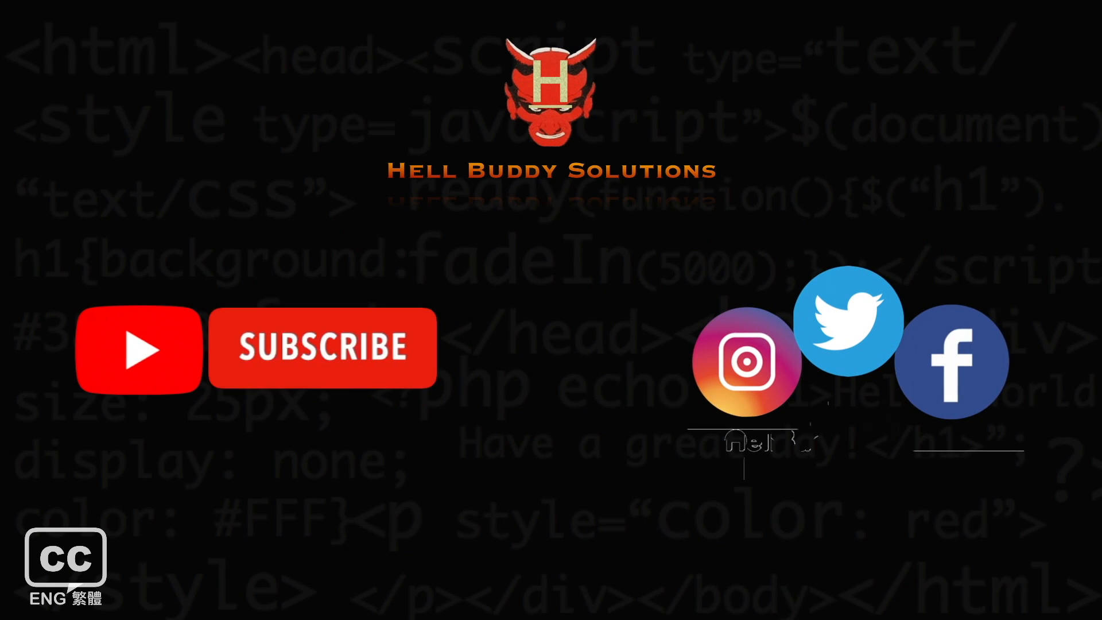
{"action": "left_click", "coordinate": [321, 347]}
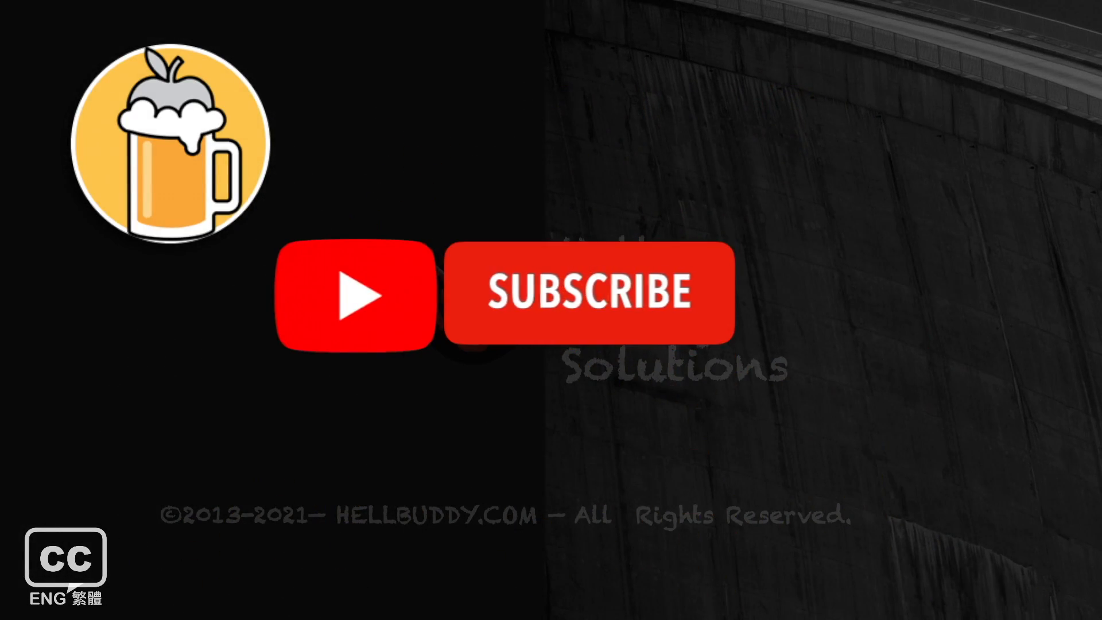
{"action": "left_click", "coordinate": [589, 292]}
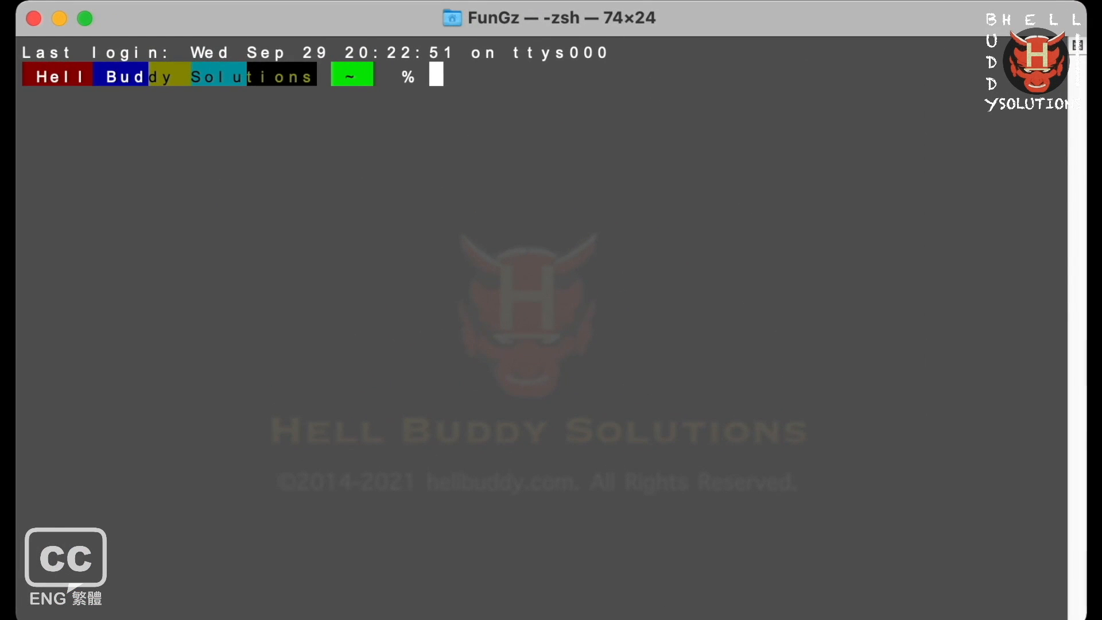
{"action": "mouse_move", "coordinate": [496, 102]}
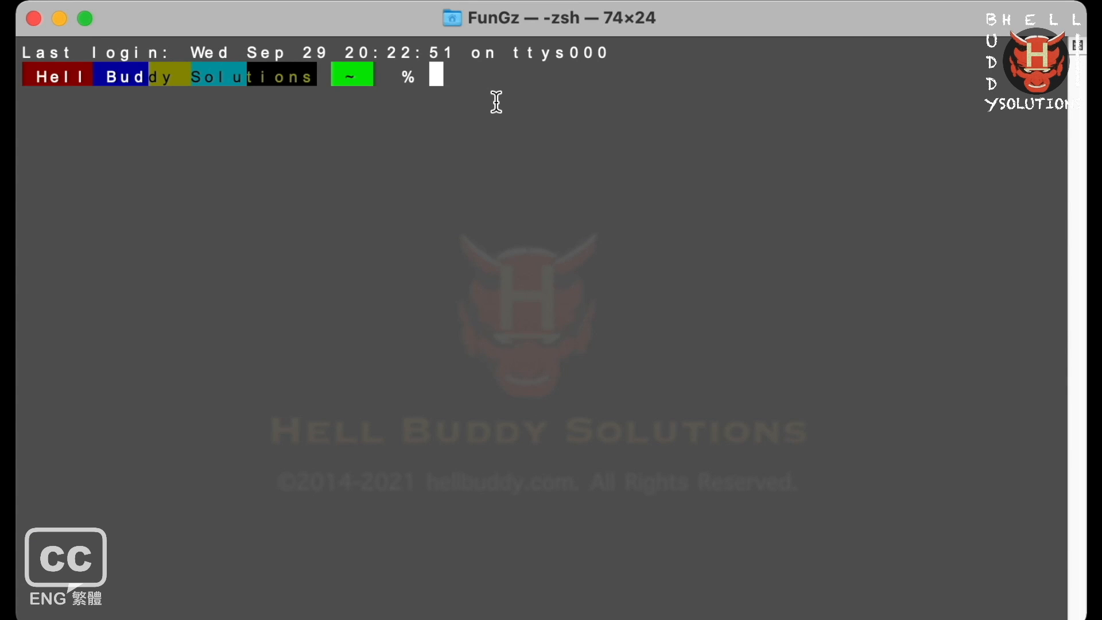
Run which bash and which zsh, reporting /bin/bash and /bin/zsh.
{"action": "type", "text": "which"}
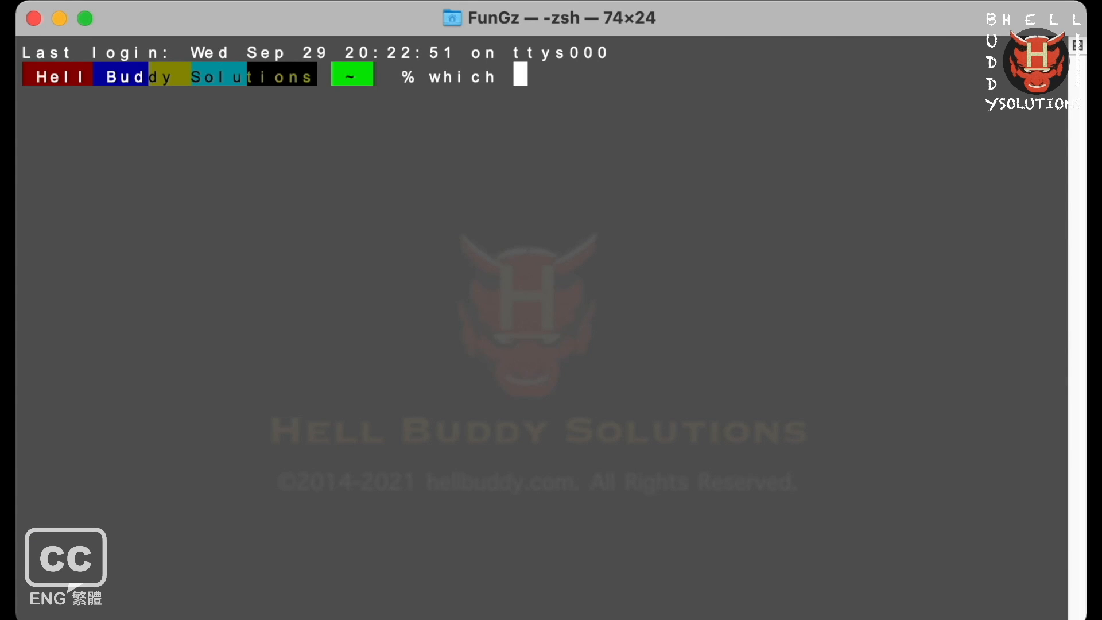
{"action": "type", "text": "bash"}
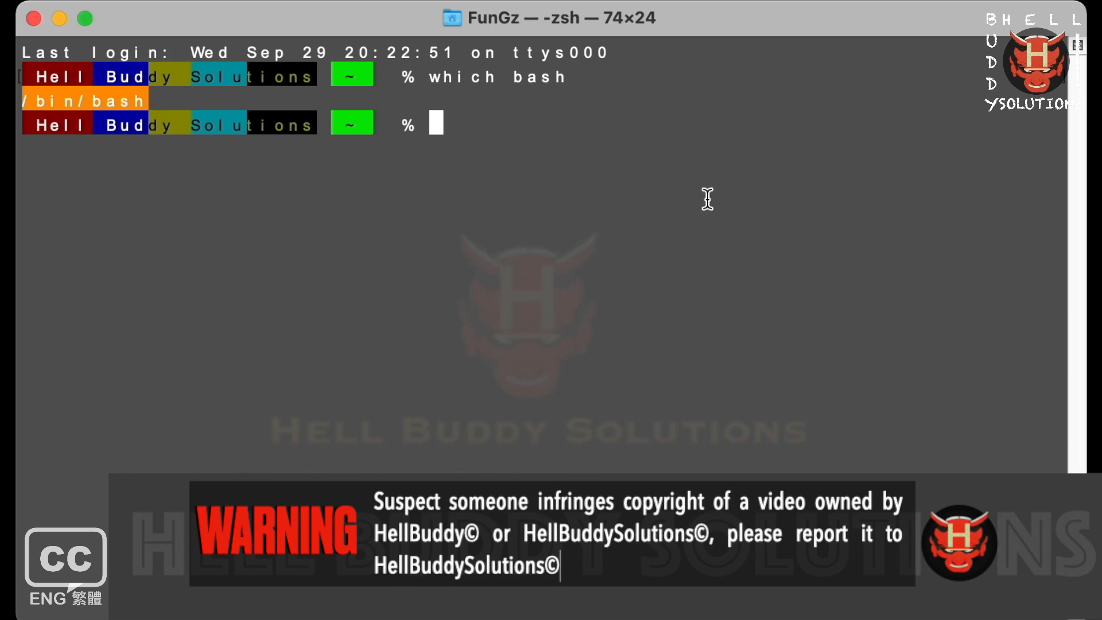
{"action": "mouse_move", "coordinate": [607, 145]}
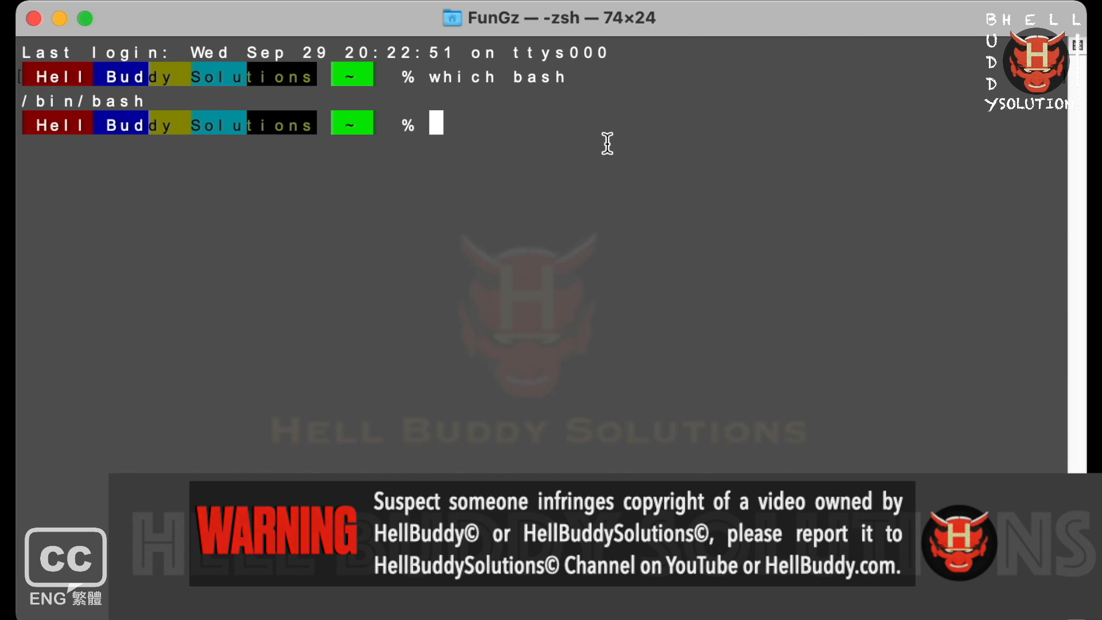
{"action": "type", "text": "which"}
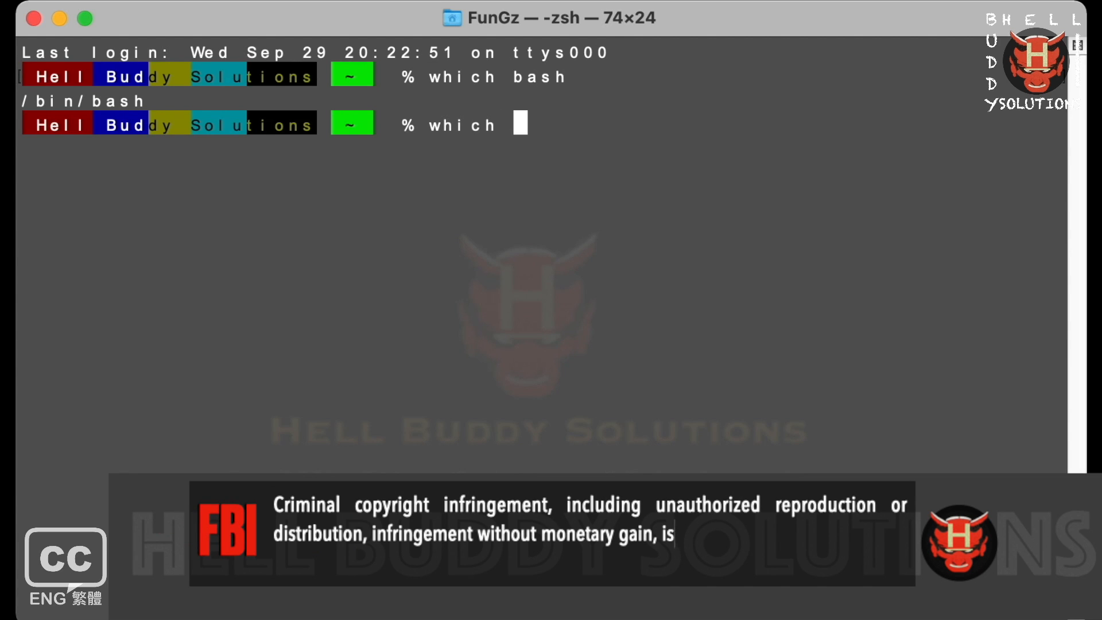
{"action": "type", "text": "z"}
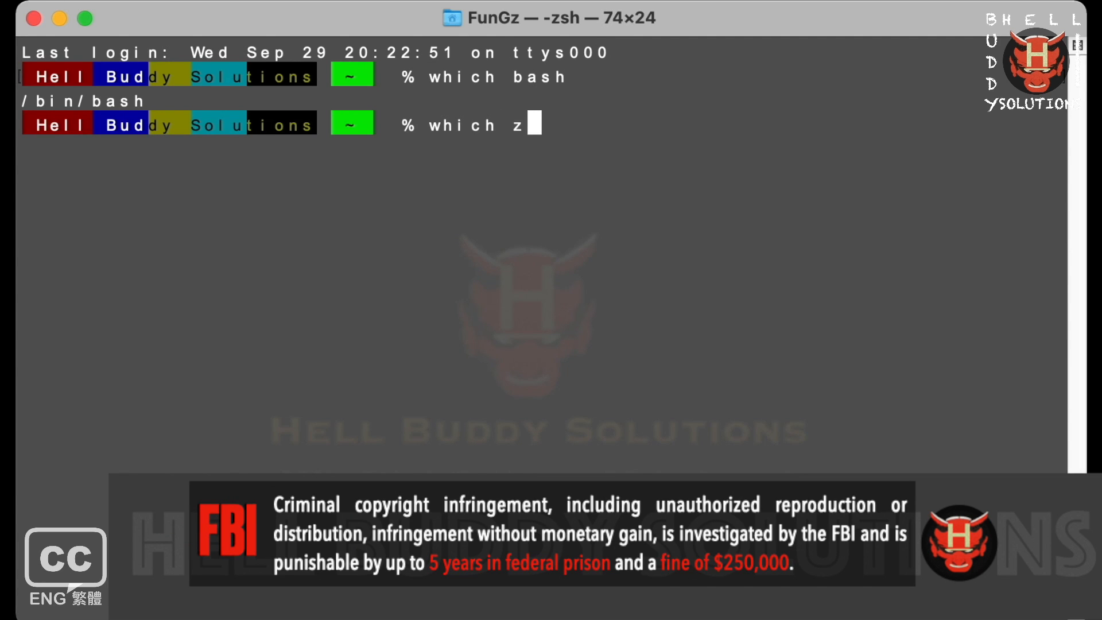
{"action": "type", "text": "sh"}
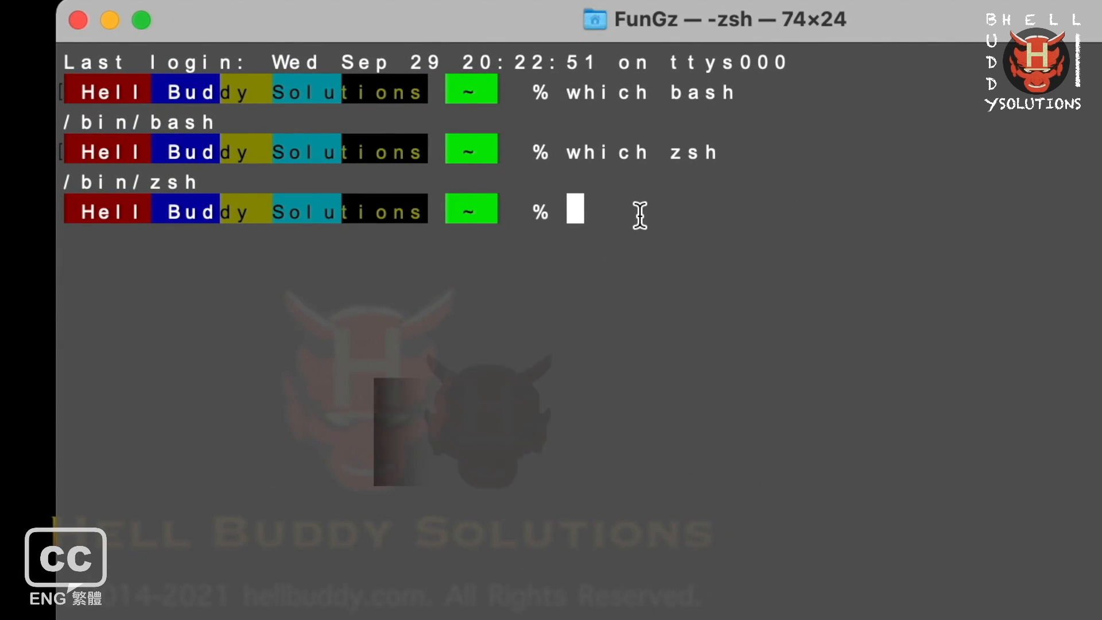
Run ls -a /bin to list bash, csh, ksh, sh, tcsh and zsh.
{"action": "type", "text": "ls"}
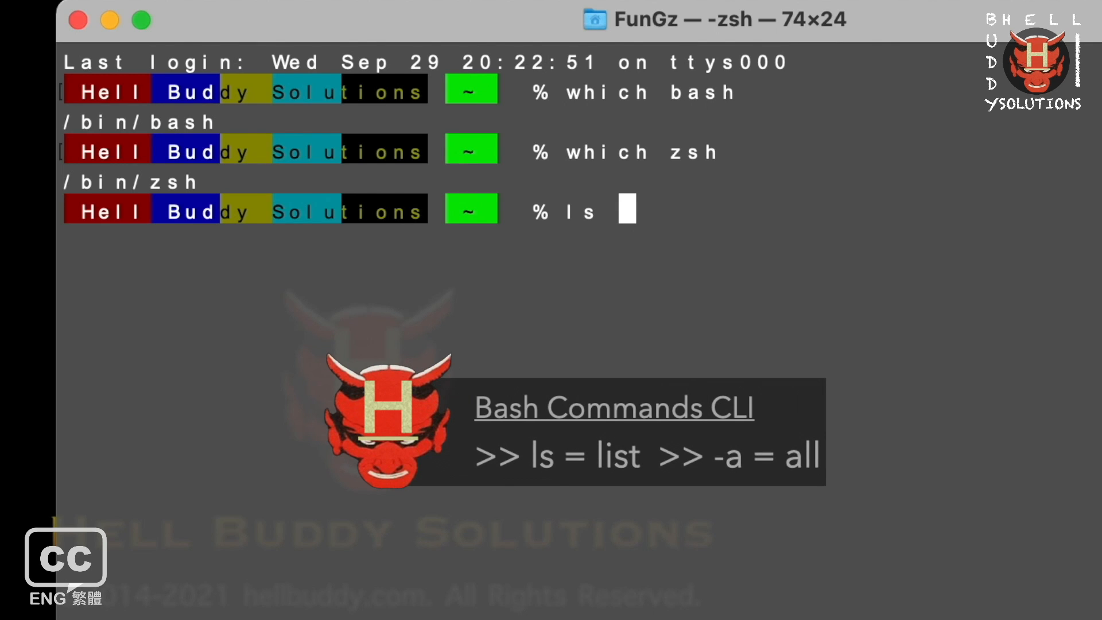
{"action": "type", "text": "-a"}
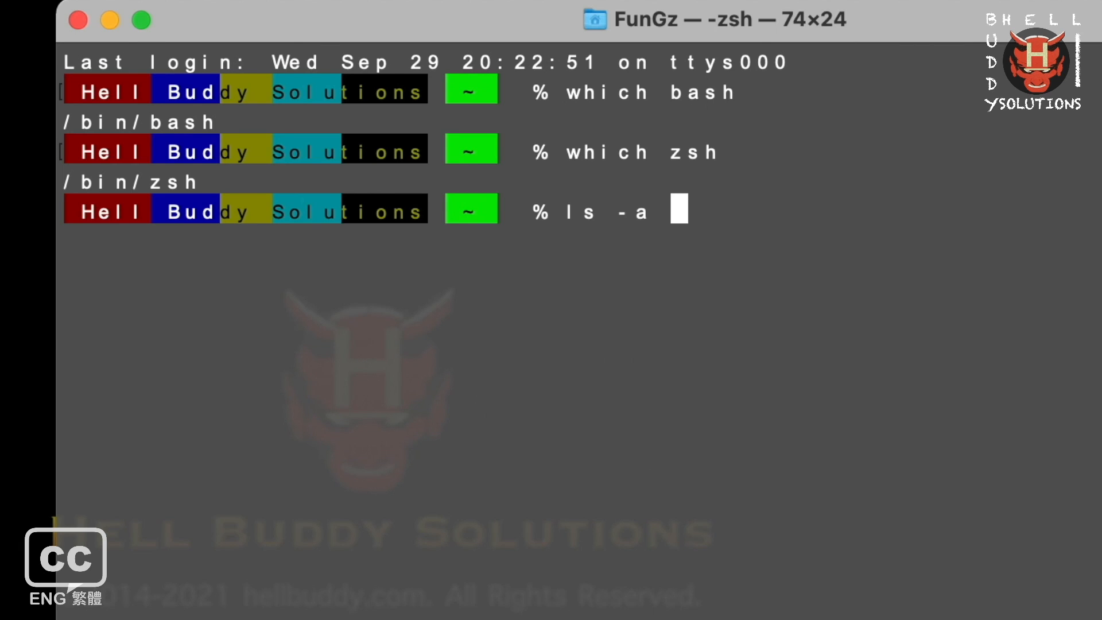
{"action": "type", "text": "/"}
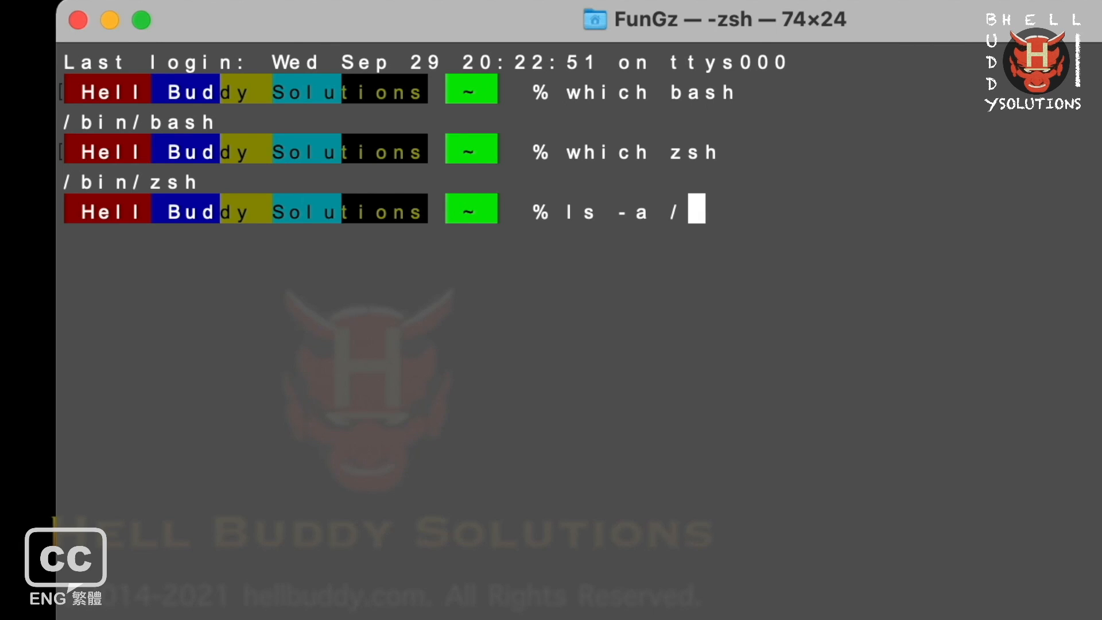
{"action": "type", "text": "bin"}
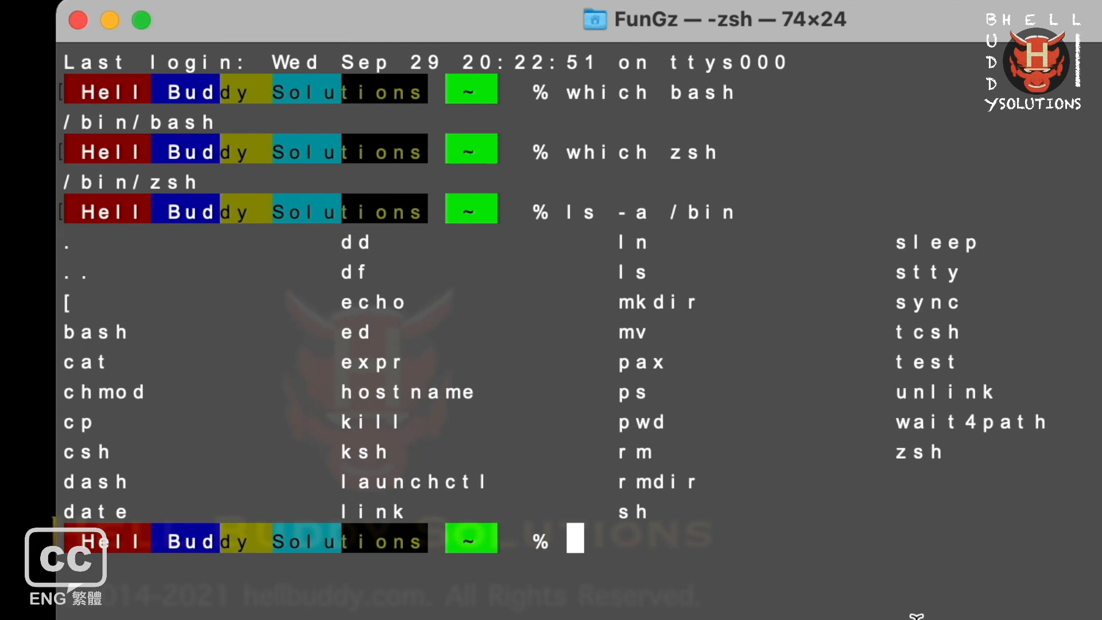
{"action": "double_click", "coordinate": [921, 450]}
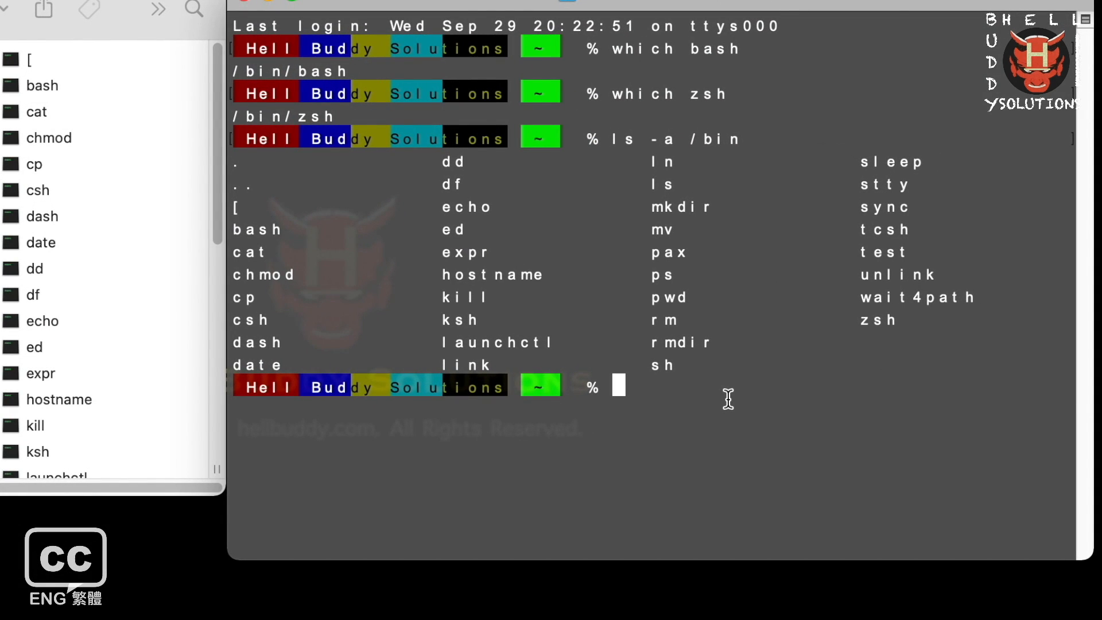
Check bash --version and /bin/bash --version, both reporting 3.2.57.
{"action": "type", "text": "bash"}
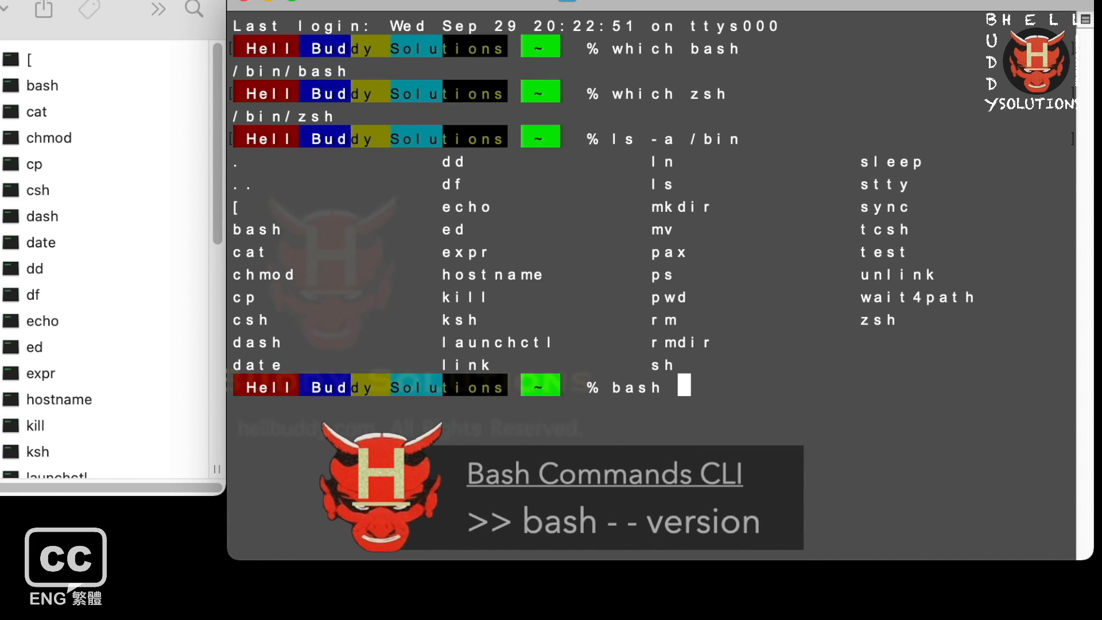
{"action": "type", "text": "--version"}
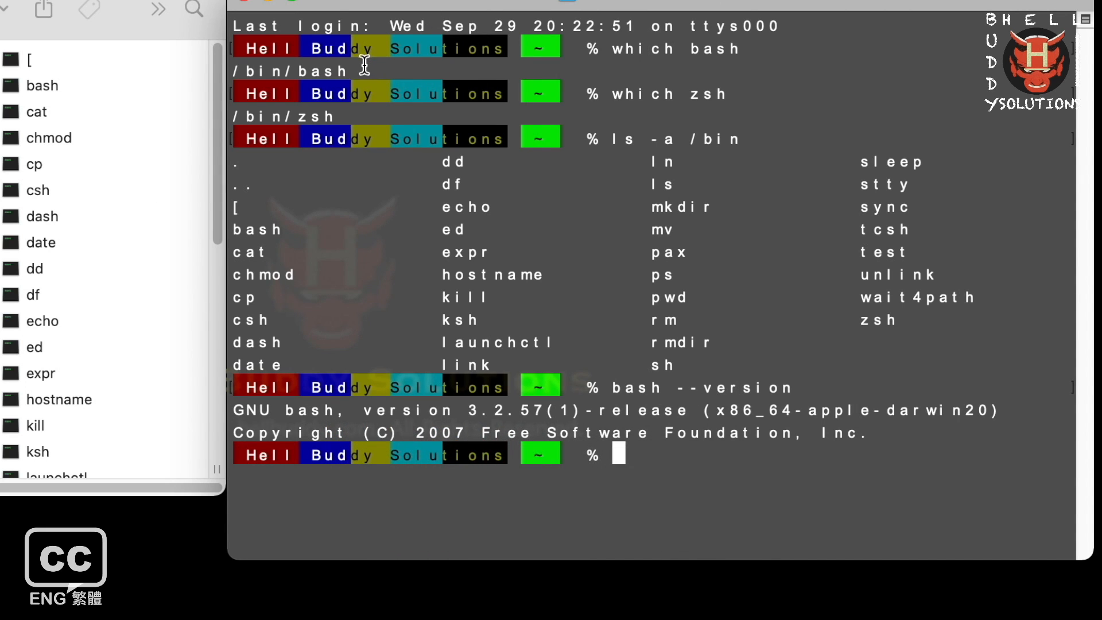
{"action": "double_click", "coordinate": [293, 70]}
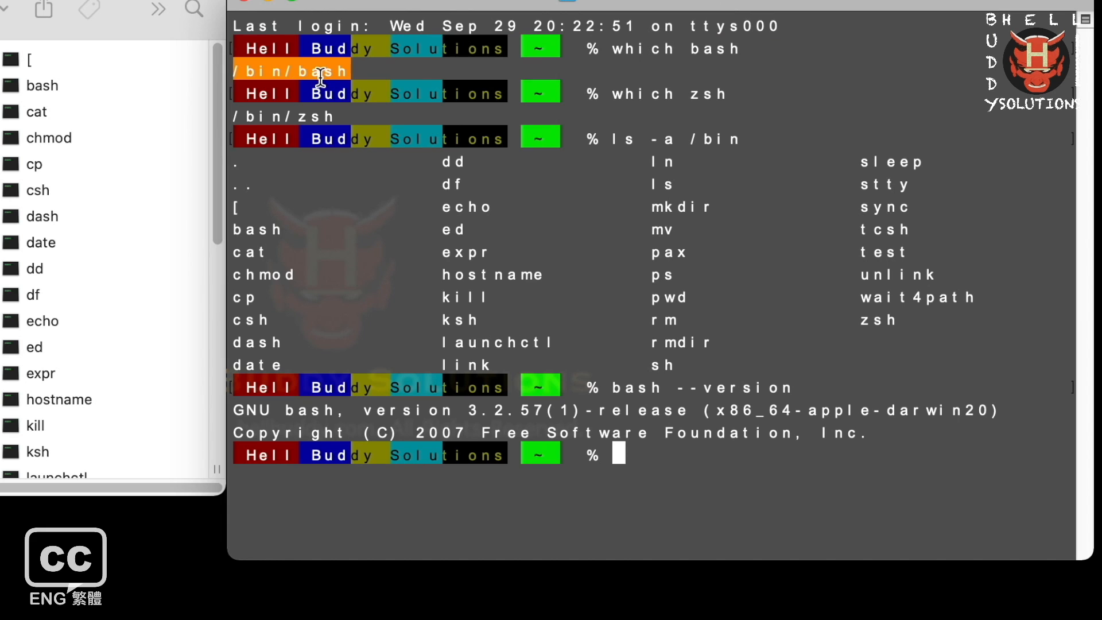
{"action": "mouse_move", "coordinate": [752, 457]}
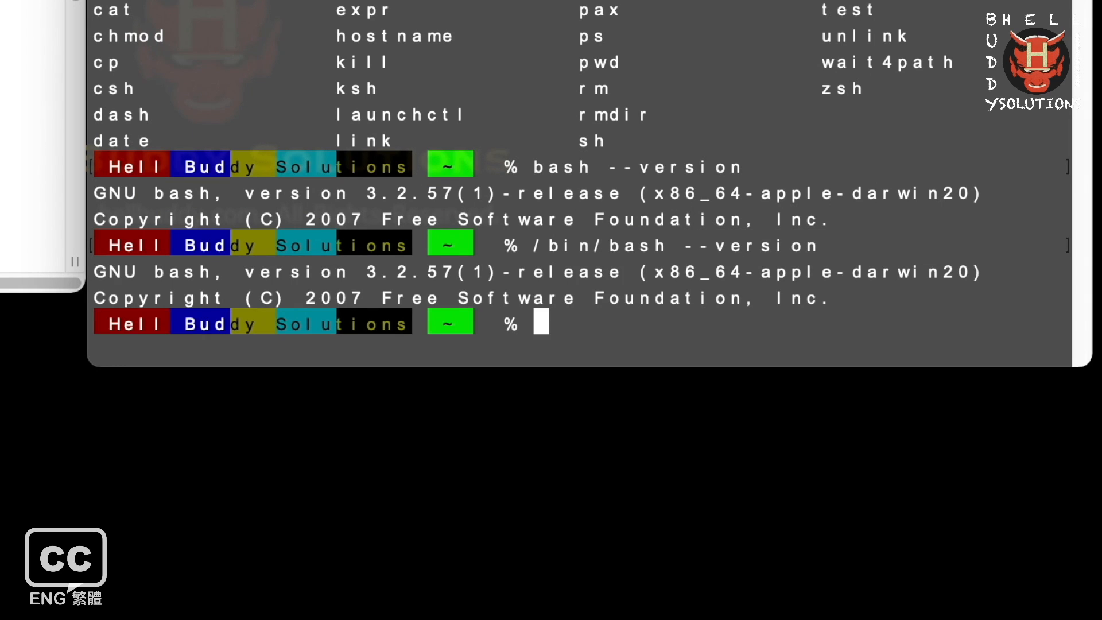
{"action": "mouse_move", "coordinate": [913, 342]}
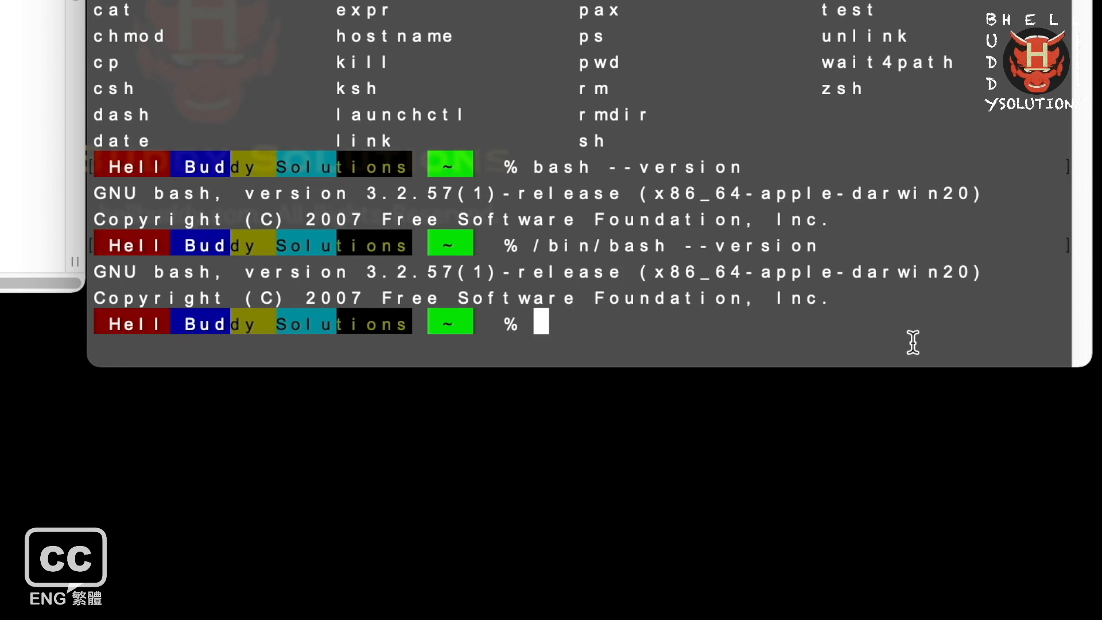
{"action": "double_click", "coordinate": [427, 194]}
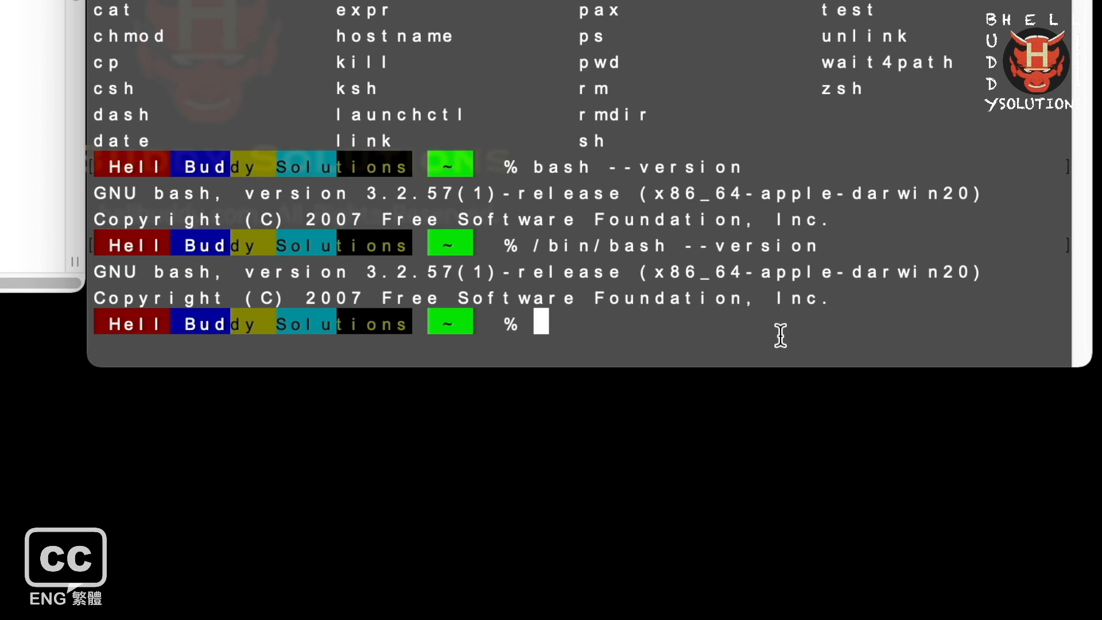
Check zsh and /bin/zsh --version, then highlight the 5.8 version number.
{"action": "type", "text": "zsh --v"}
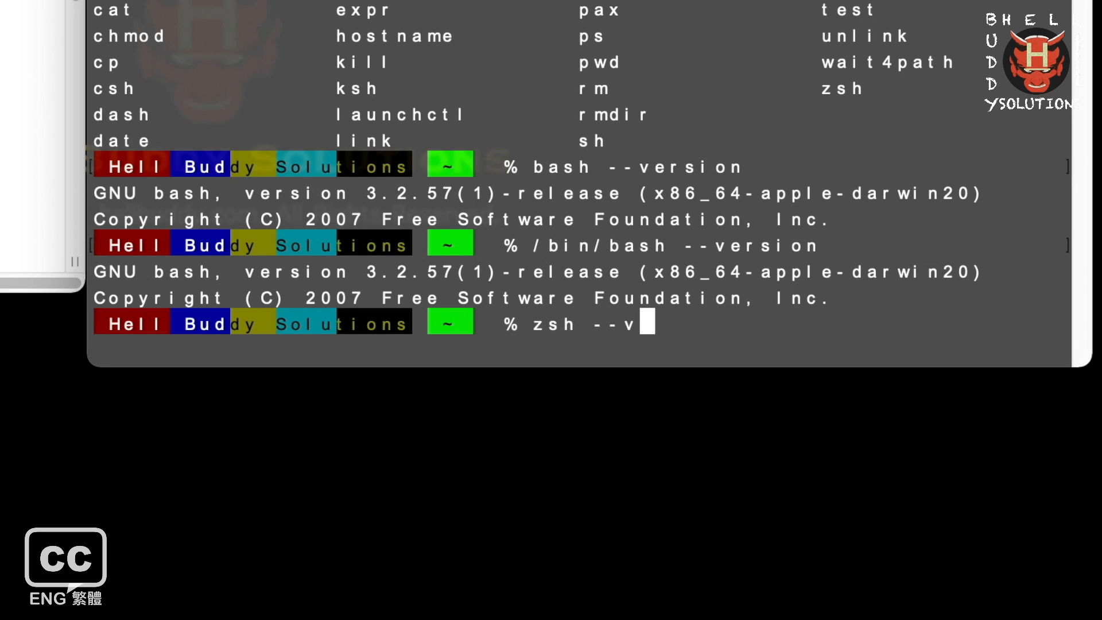
{"action": "type", "text": "ersion"}
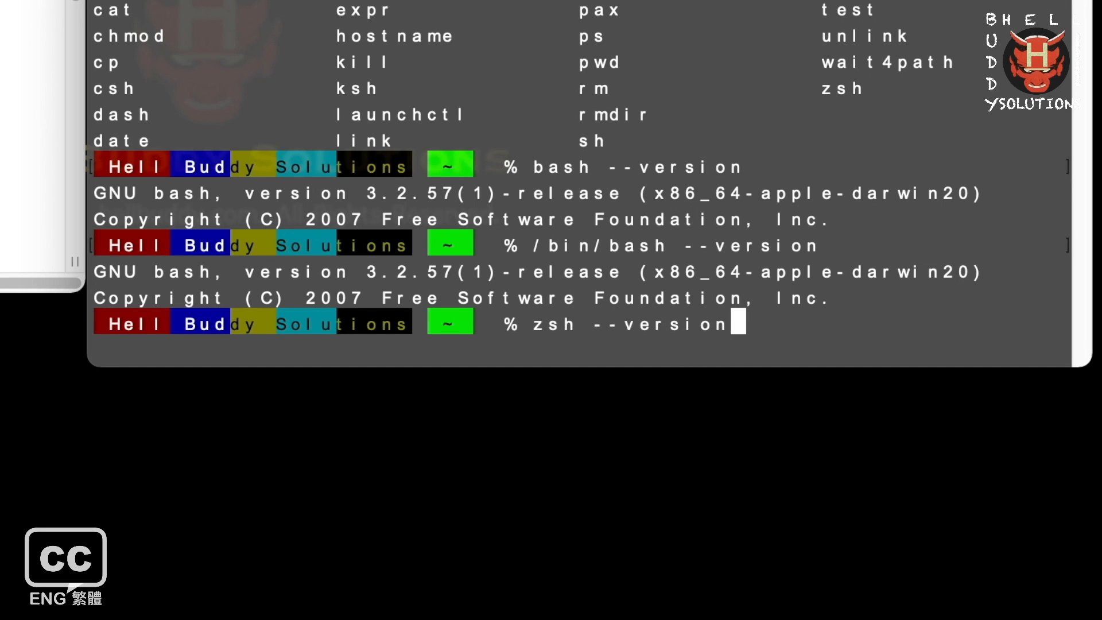
{"action": "right_click", "coordinate": [555, 350]}
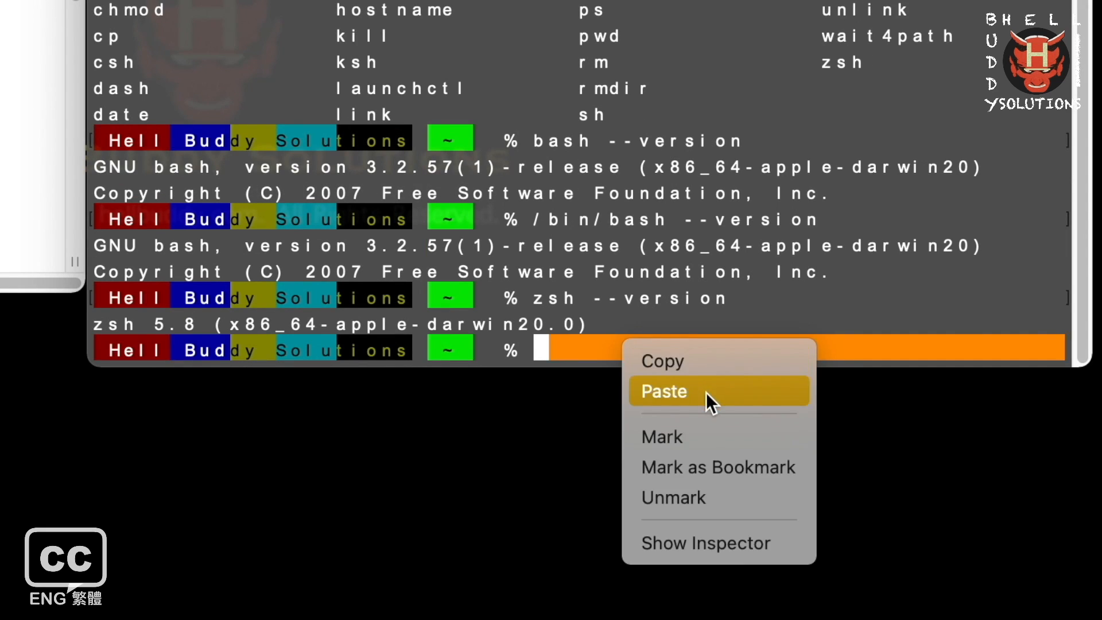
{"action": "left_click", "coordinate": [662, 391]}
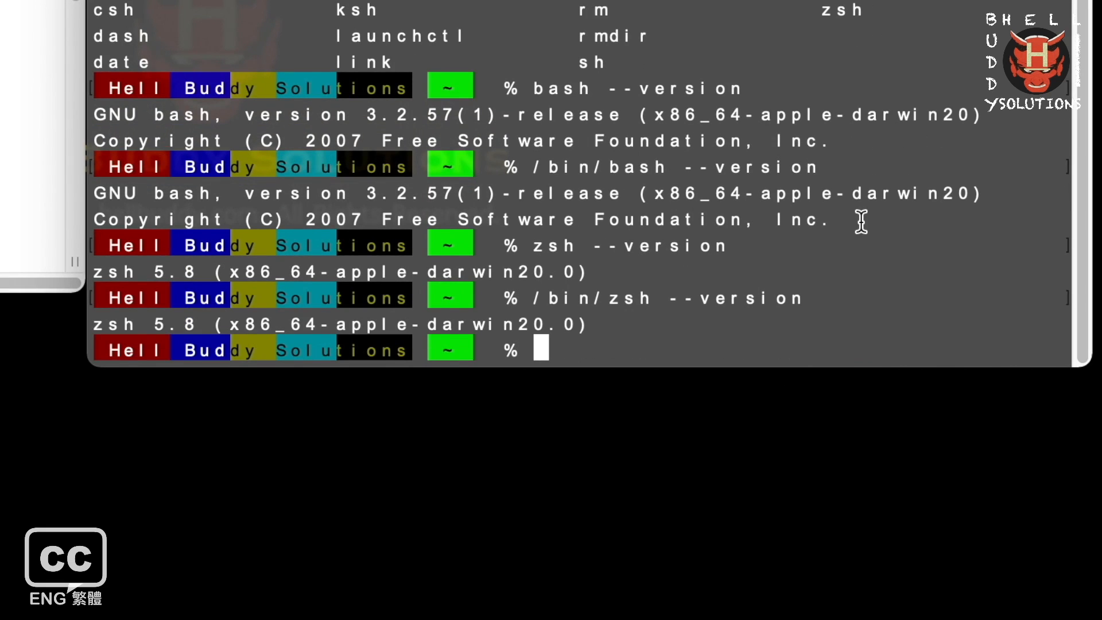
{"action": "double_click", "coordinate": [175, 272]}
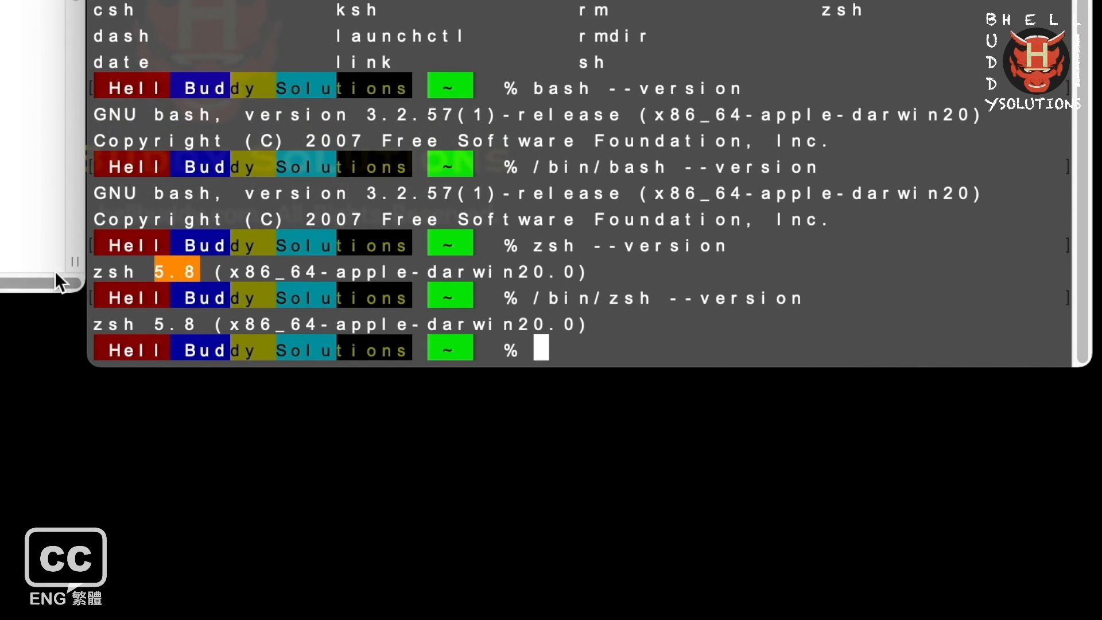
{"action": "mouse_move", "coordinate": [930, 287]}
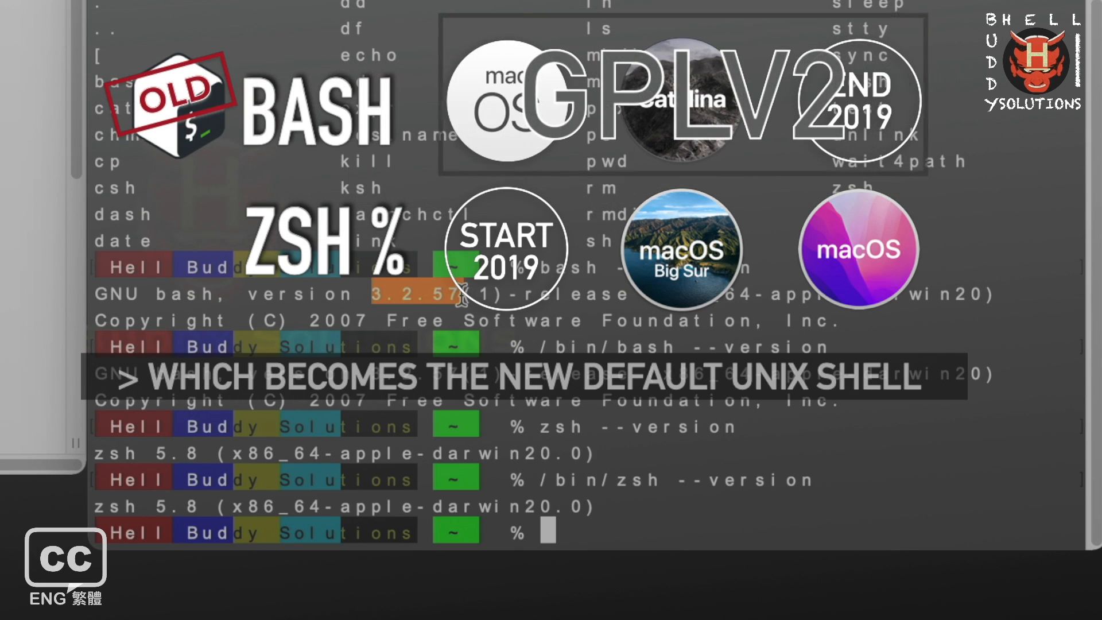
{"action": "mouse_move", "coordinate": [717, 467]}
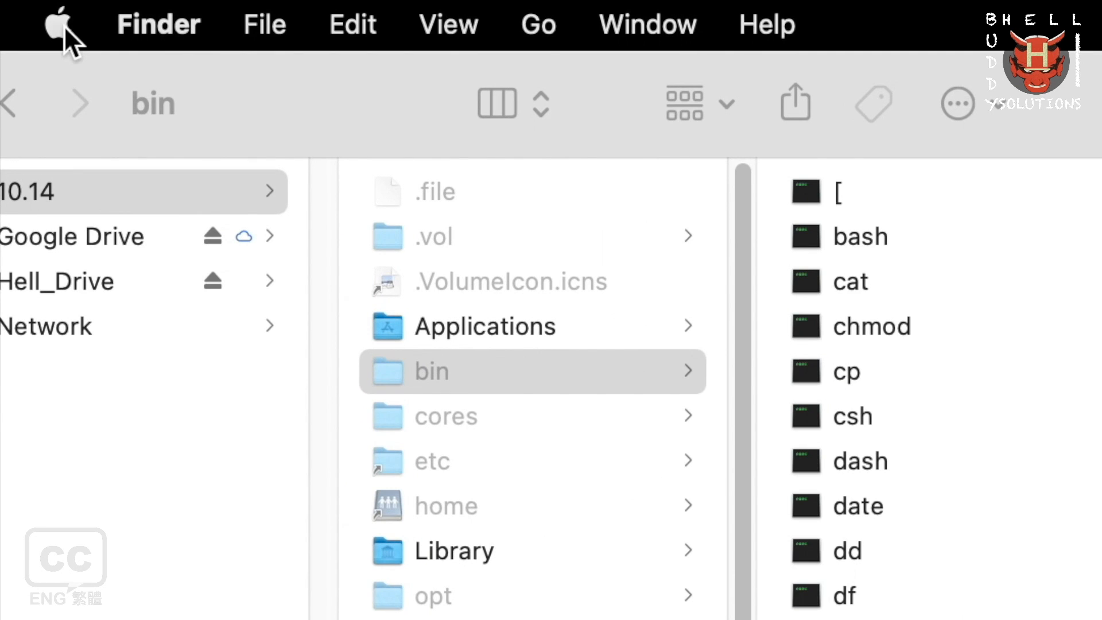
Open Users & Groups and submit the admin password to unlock it.
{"action": "left_click", "coordinate": [57, 25]}
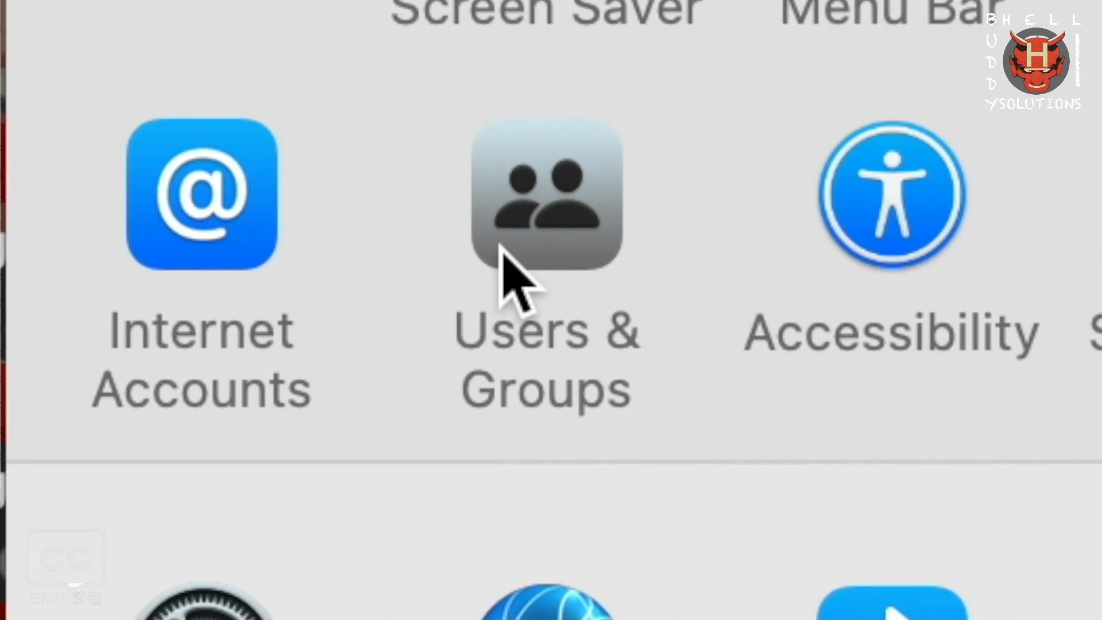
{"action": "left_click", "coordinate": [546, 195]}
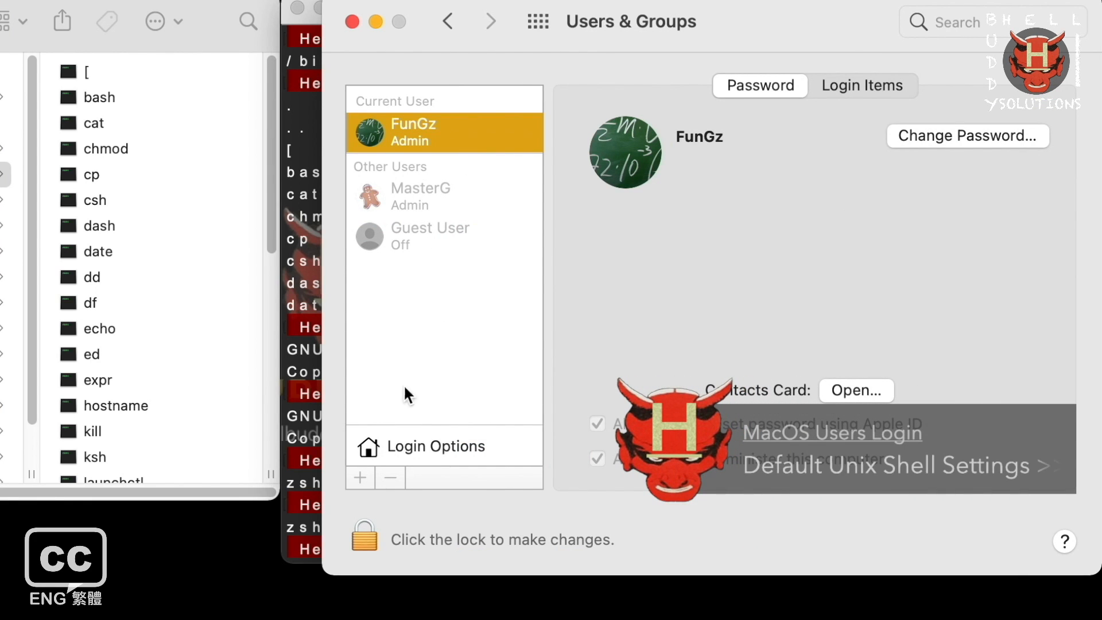
{"action": "left_click", "coordinate": [365, 540]}
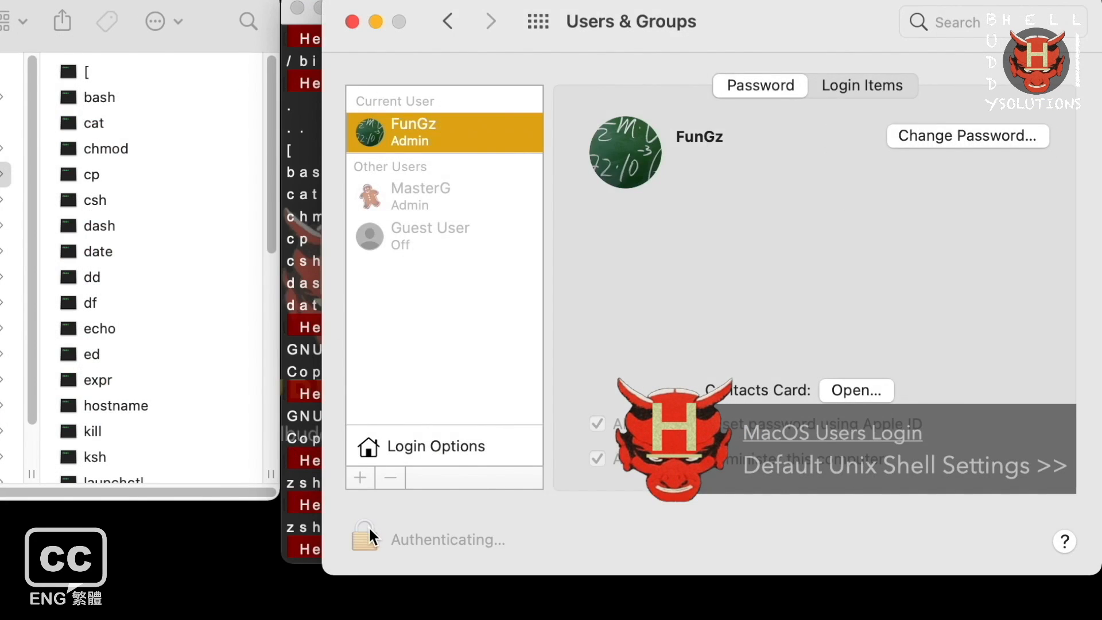
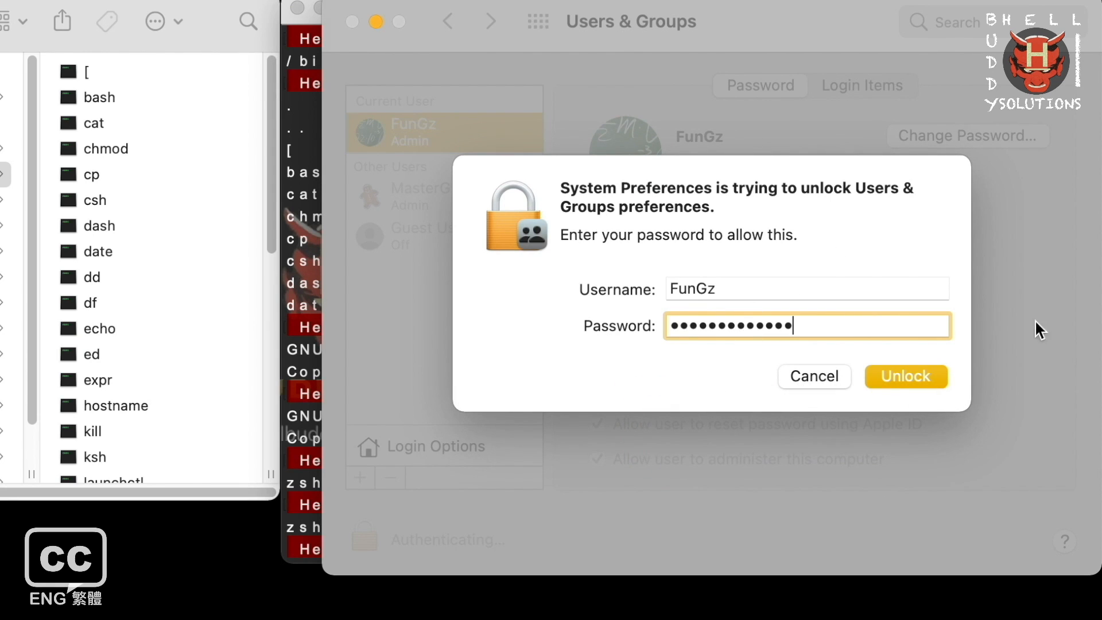
{"action": "left_click", "coordinate": [905, 376]}
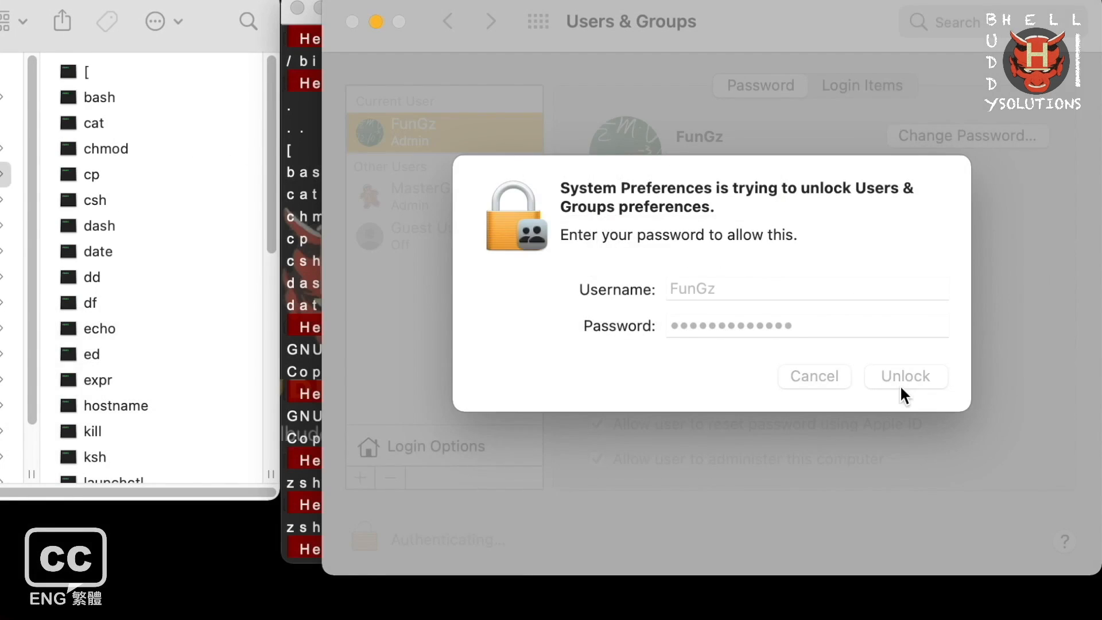
View the account's Advanced Options showing login shell /bin/zsh, then close with OK.
{"action": "left_click", "coordinate": [906, 376]}
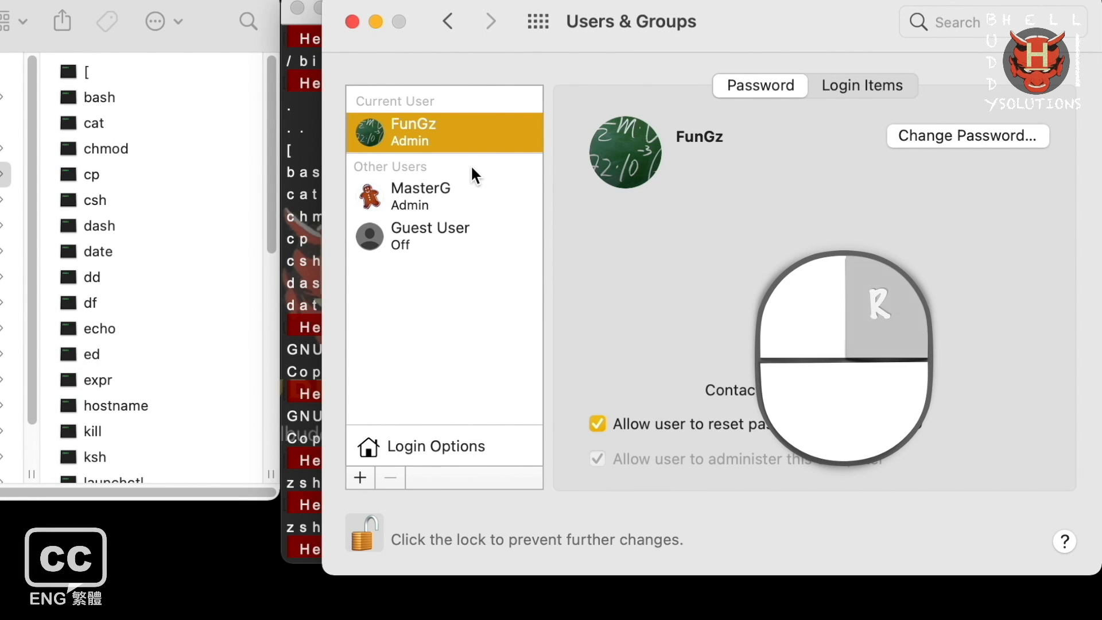
{"action": "mouse_move", "coordinate": [489, 148]}
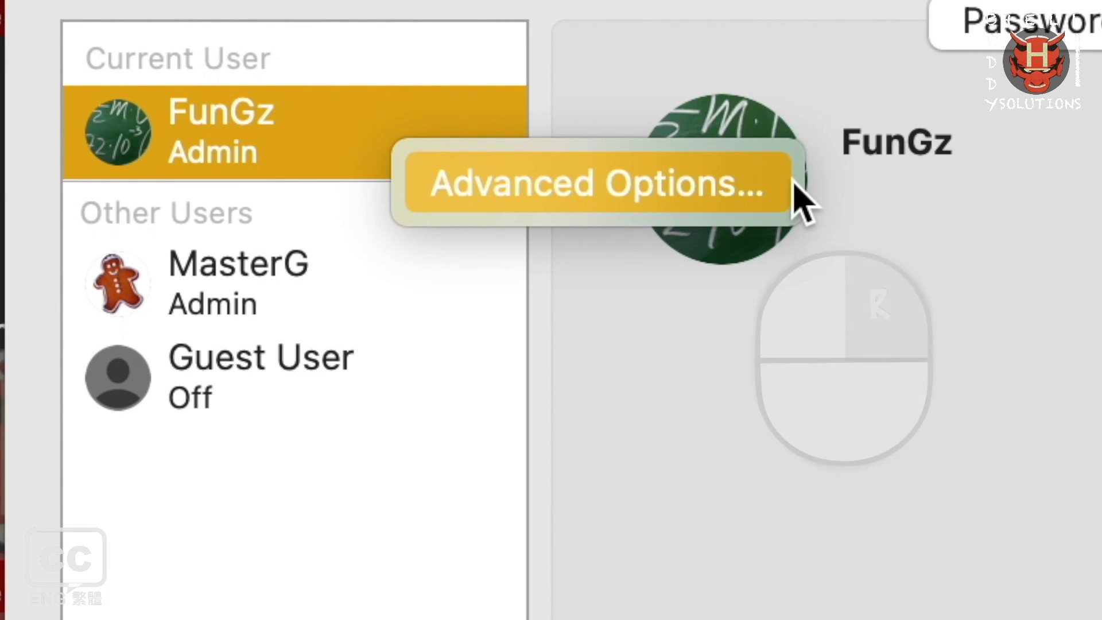
{"action": "left_click", "coordinate": [597, 184]}
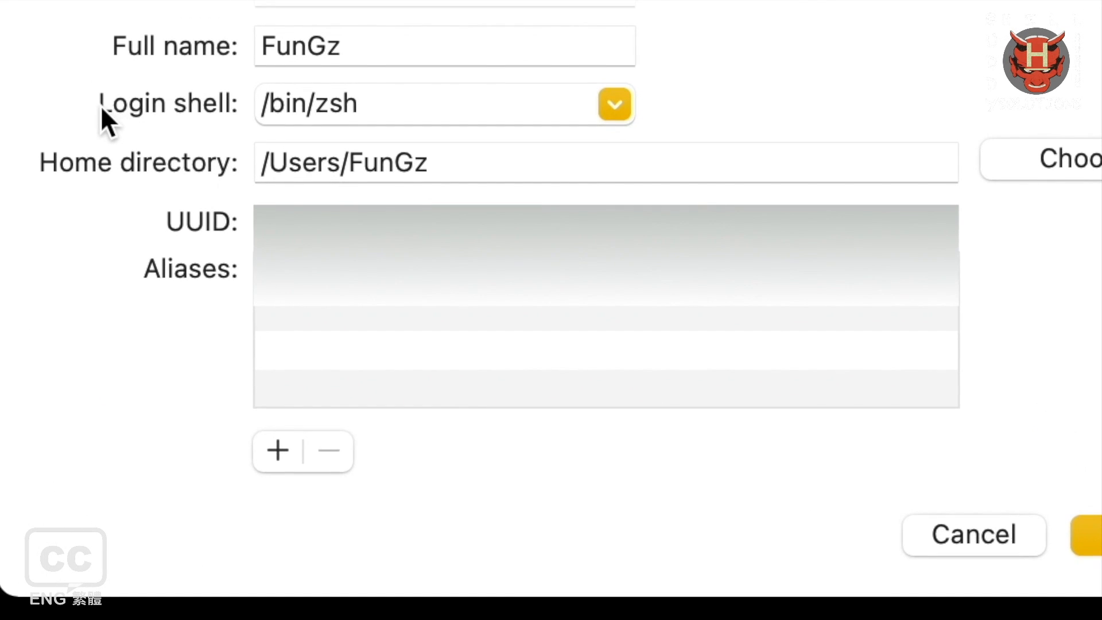
{"action": "left_click", "coordinate": [613, 104]}
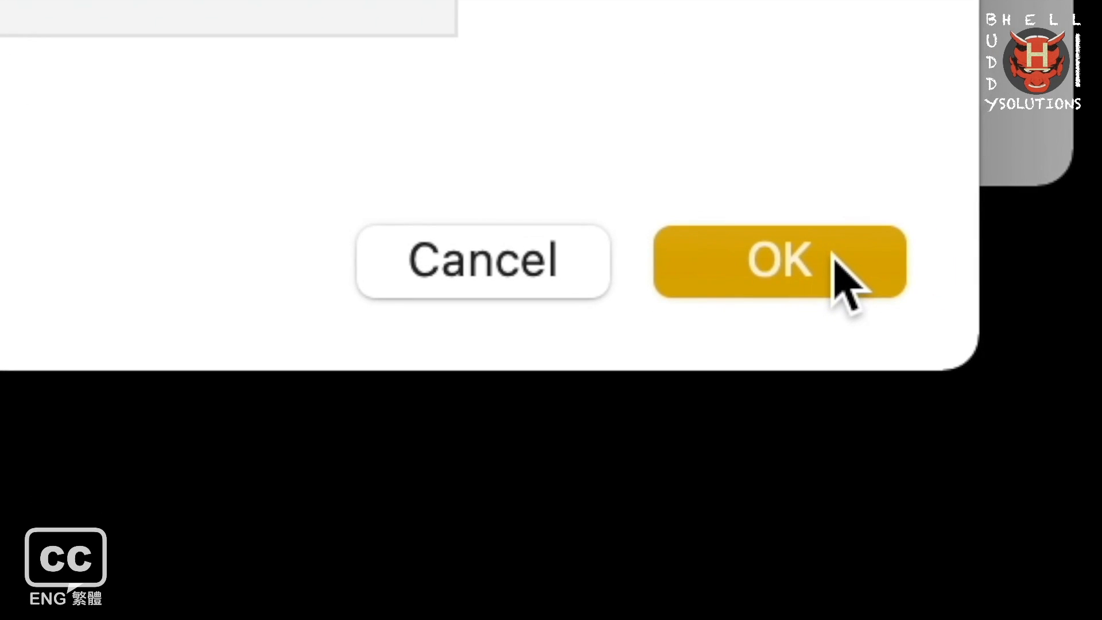
{"action": "left_click", "coordinate": [780, 262]}
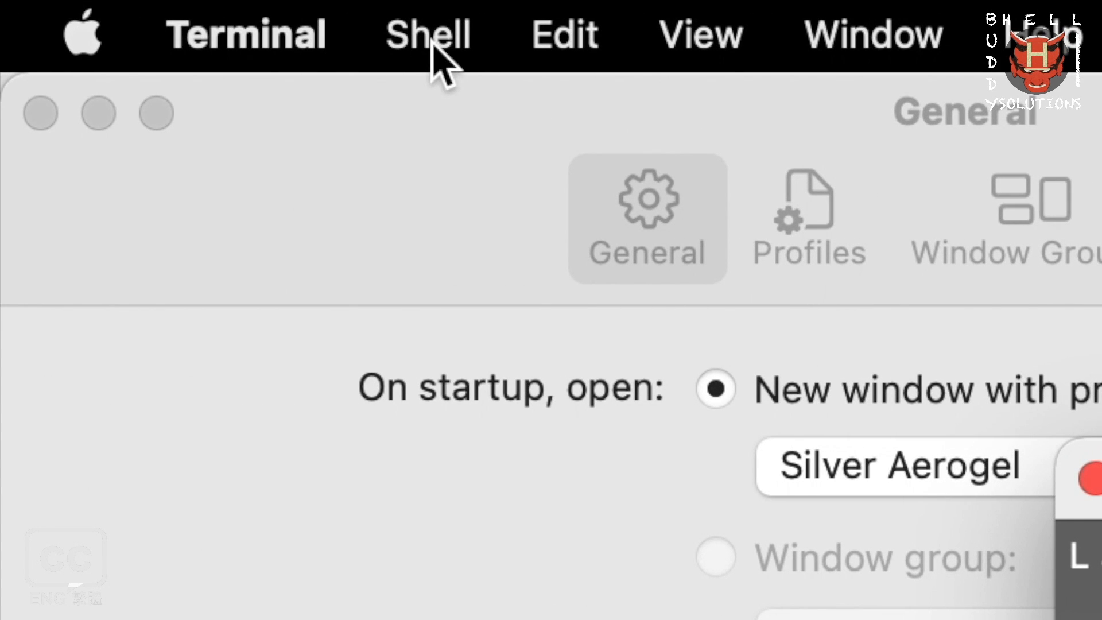
Open a new Terminal window from the Shell menu.
{"action": "left_click", "coordinate": [427, 33]}
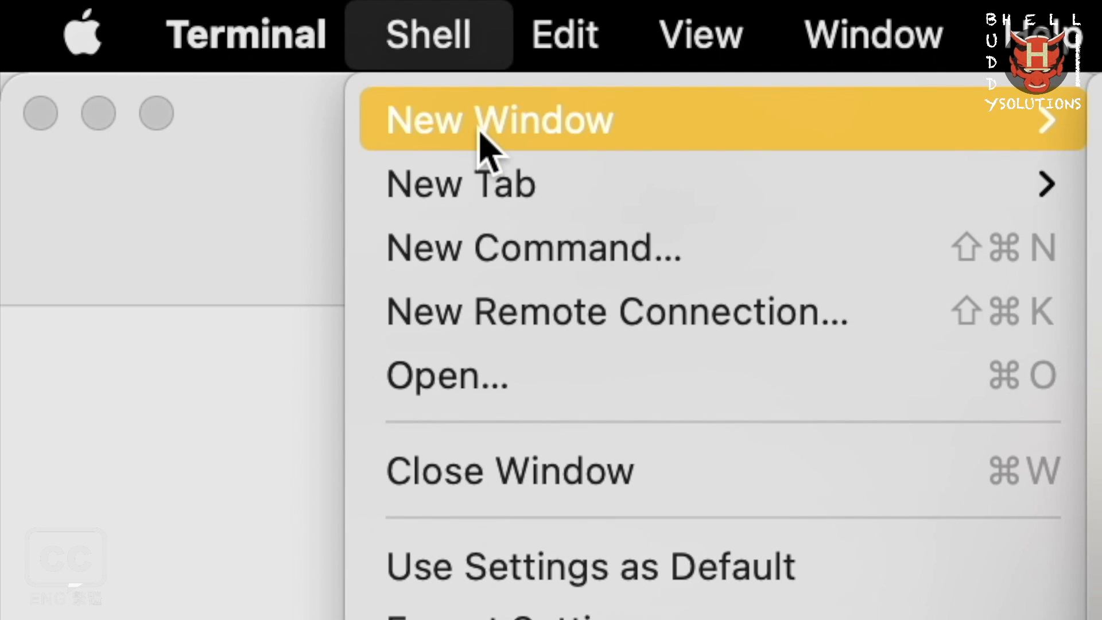
{"action": "left_click", "coordinate": [499, 120]}
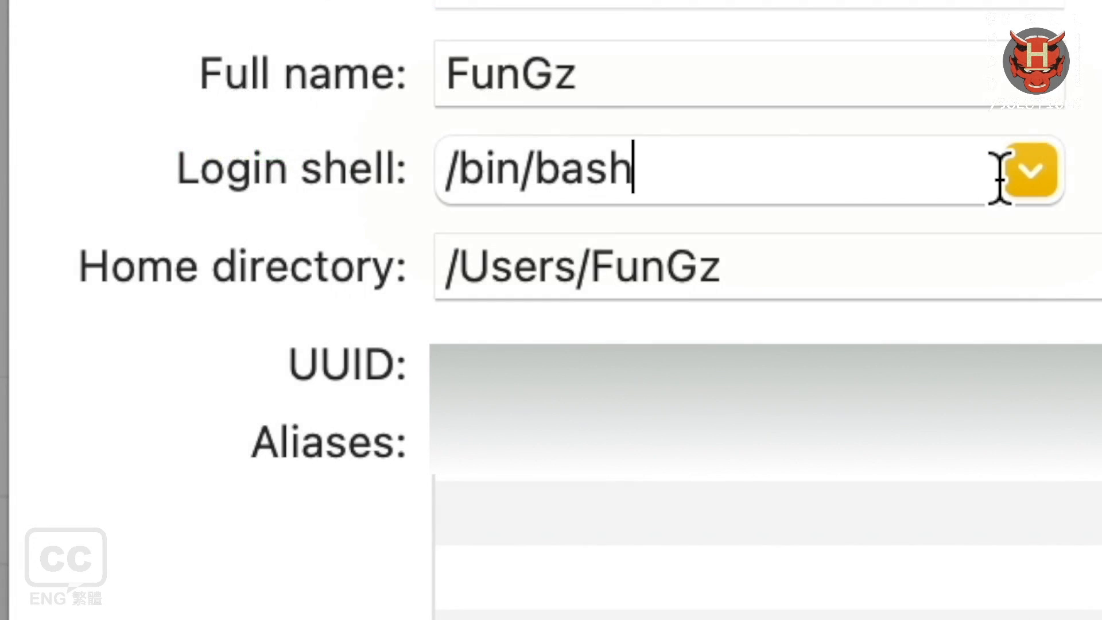
Change the Login shell field to /bin/bash and save with OK.
{"action": "left_click", "coordinate": [1028, 170]}
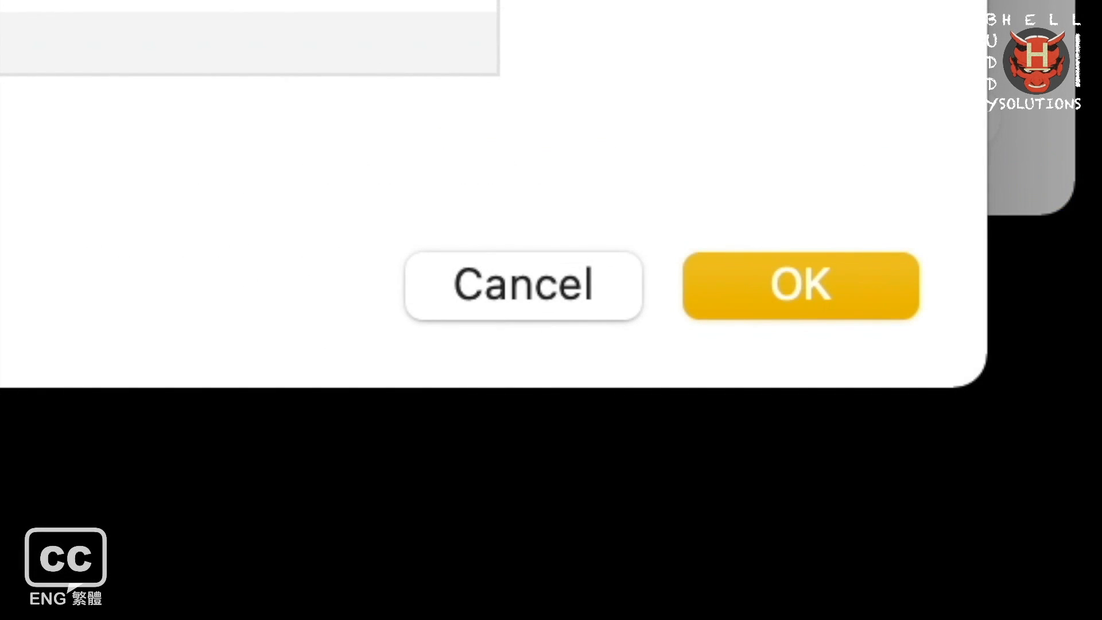
{"action": "left_click", "coordinate": [800, 285]}
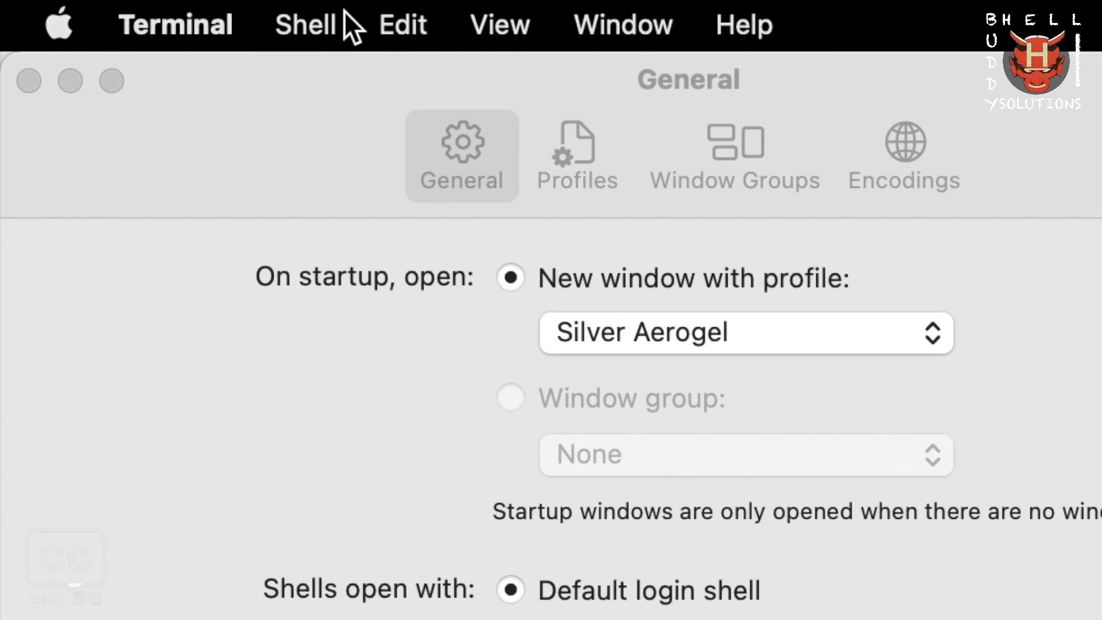
Open another shell window, whose title still names zsh.
{"action": "left_click", "coordinate": [305, 24]}
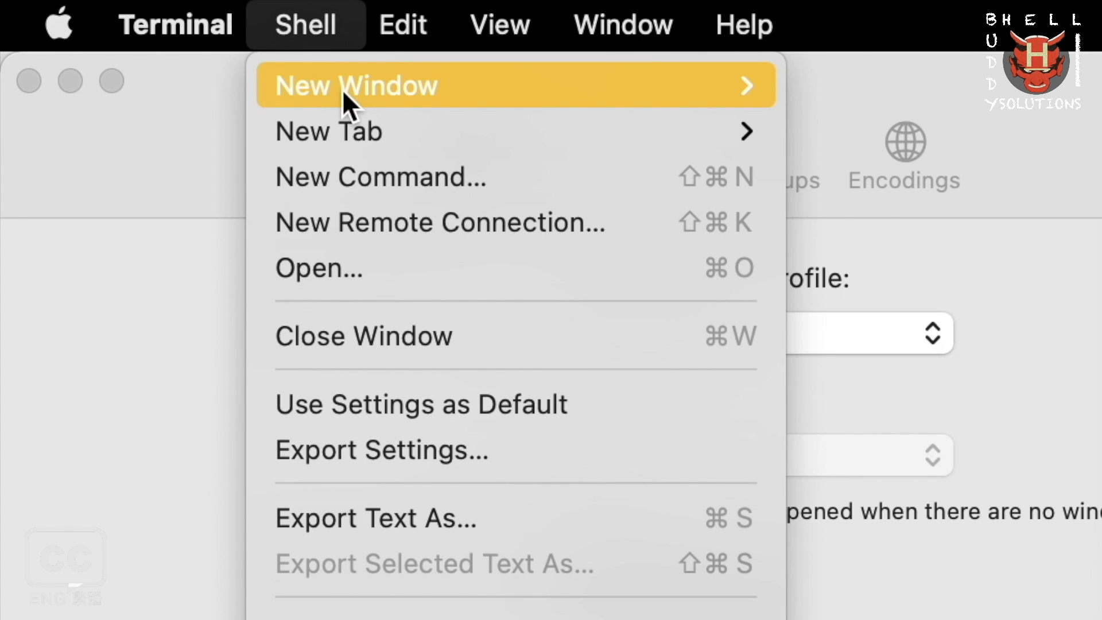
{"action": "left_click", "coordinate": [355, 85]}
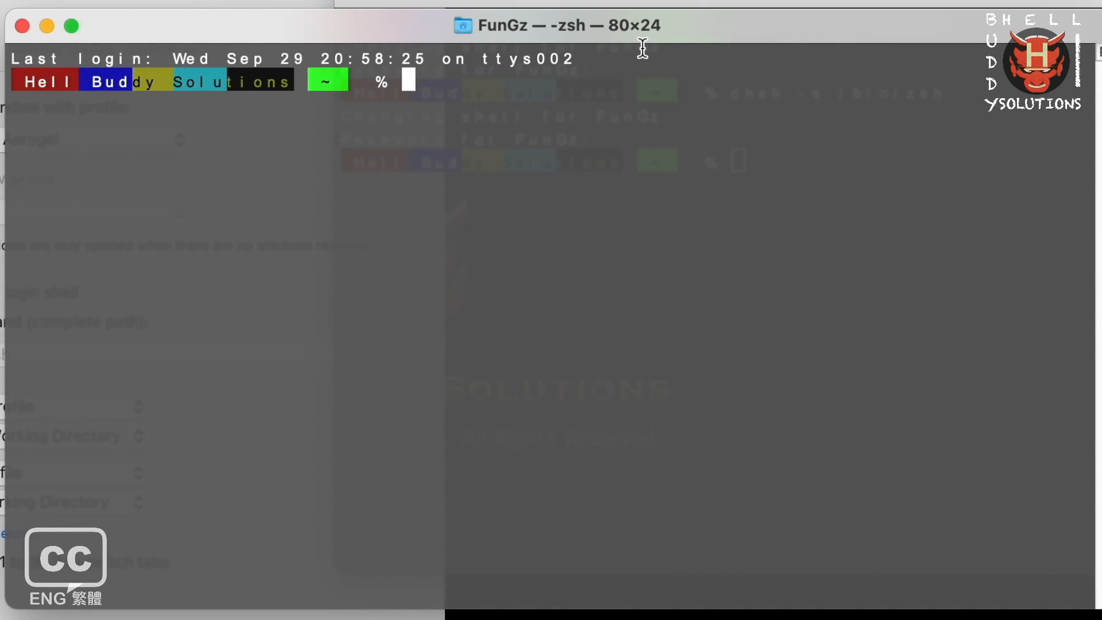
{"action": "mouse_move", "coordinate": [9, 41]}
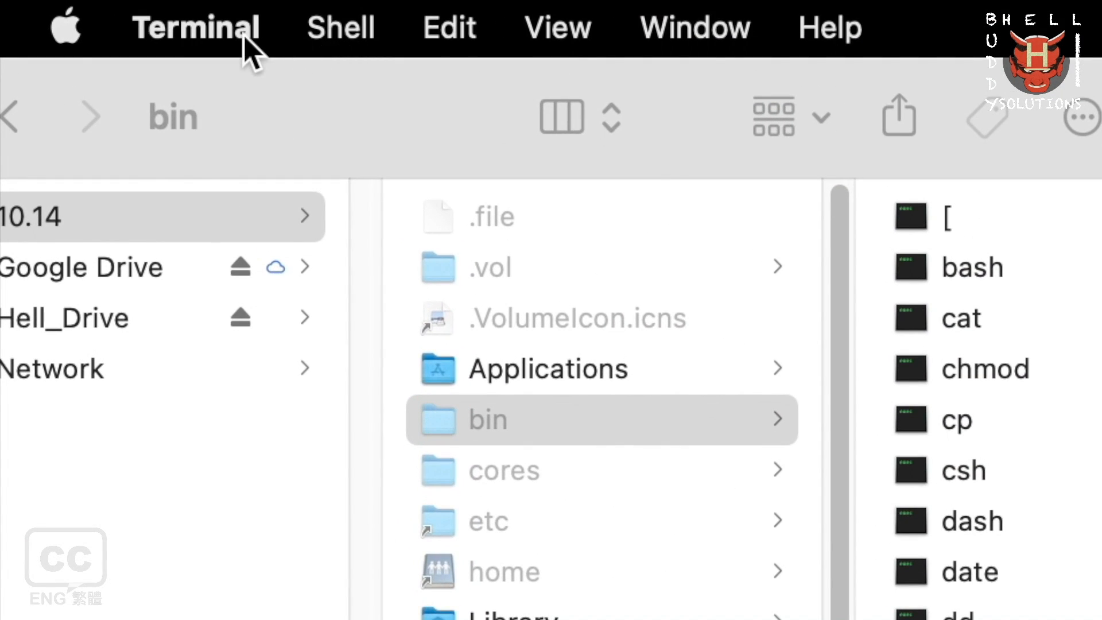
Show Terminal's General preferences with shells opening in the default login shell.
{"action": "left_click", "coordinate": [195, 27]}
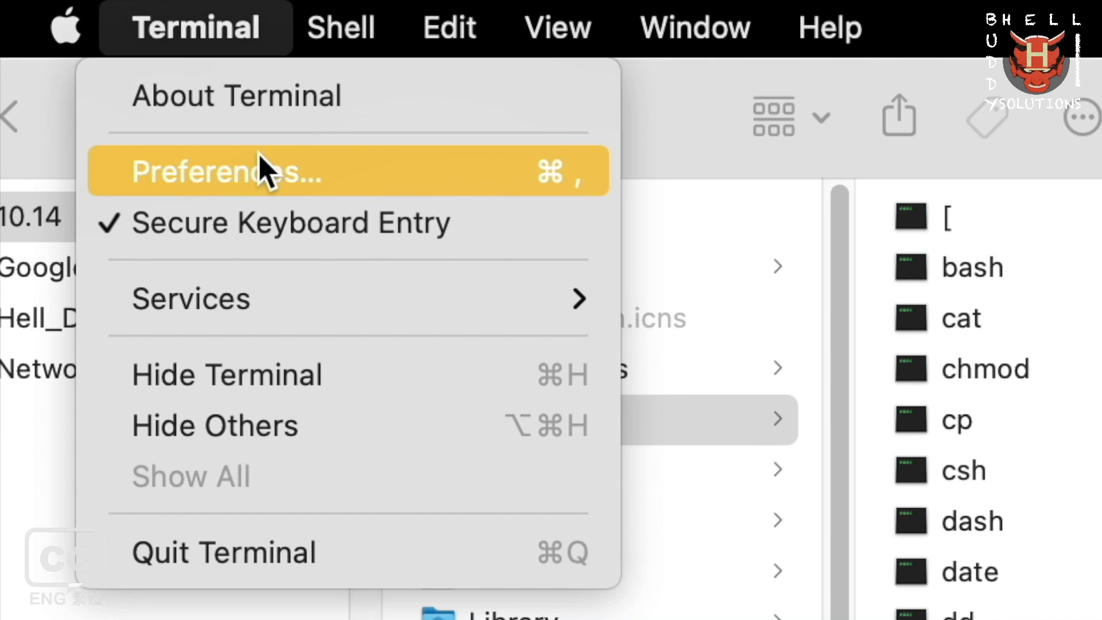
{"action": "left_click", "coordinate": [225, 171]}
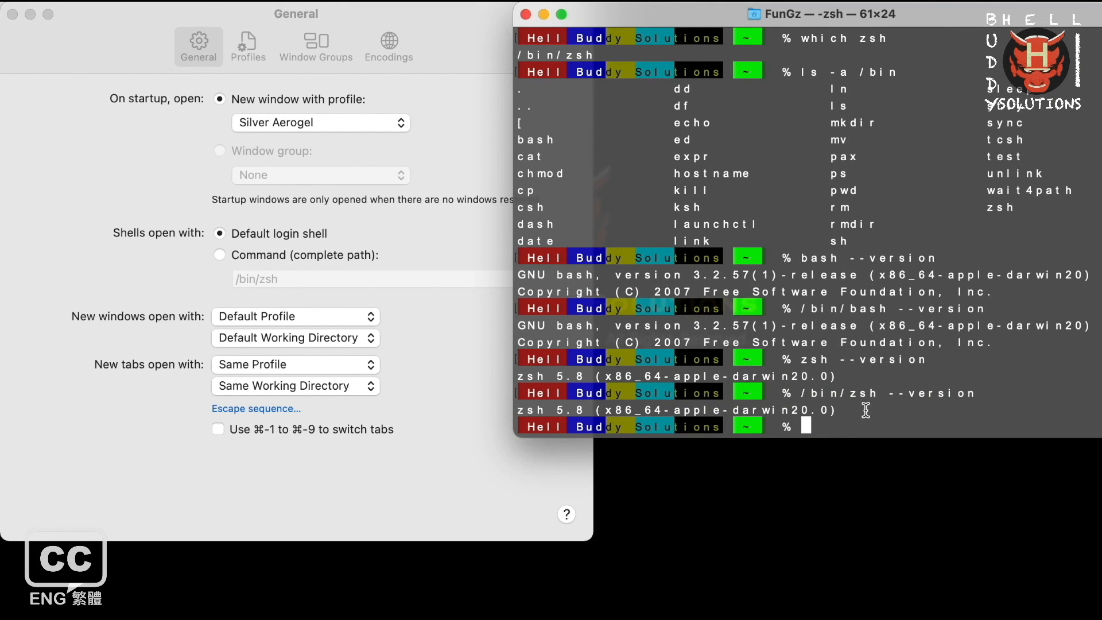
{"action": "mouse_move", "coordinate": [863, 420]}
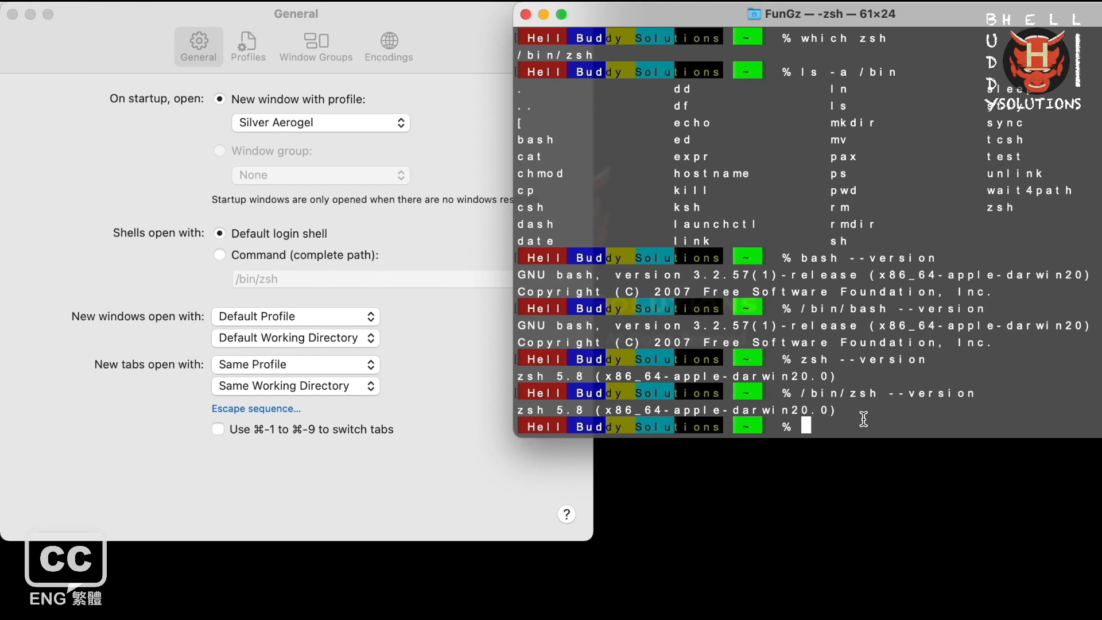
Clear the zsh prompt and run chsh -s /bin/bash.
{"action": "type", "text": "cle"}
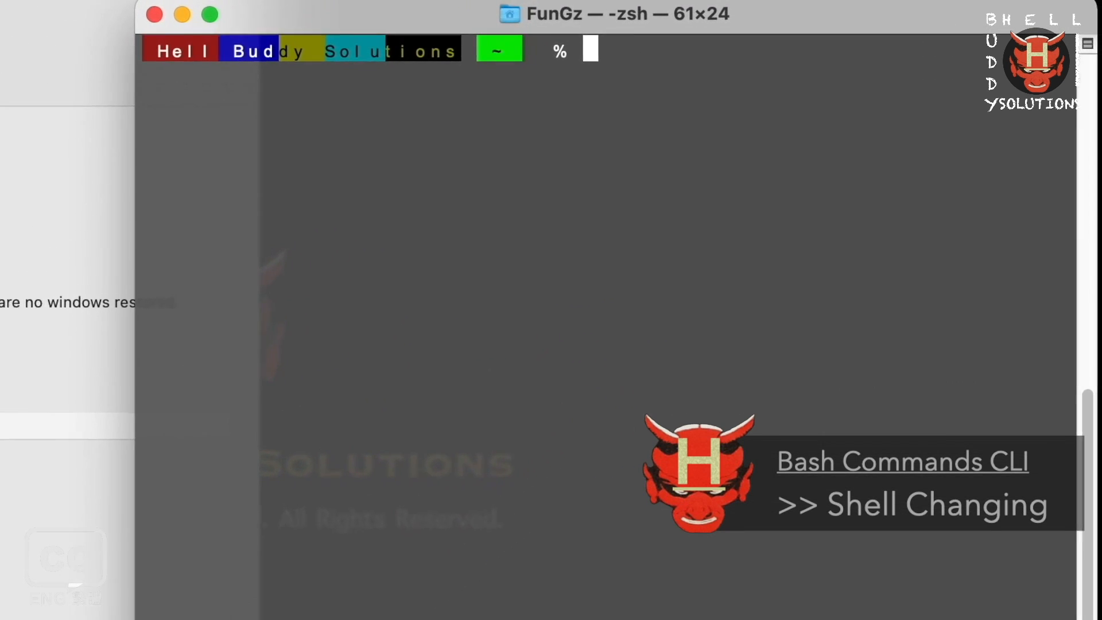
{"action": "type", "text": "c"}
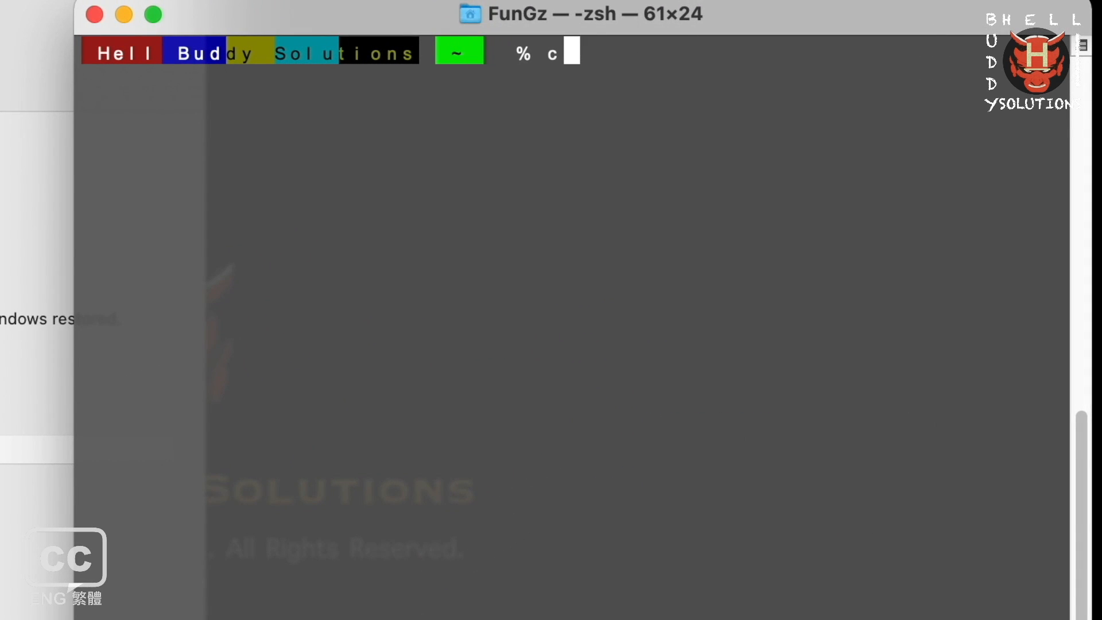
{"action": "type", "text": "hsh -s"}
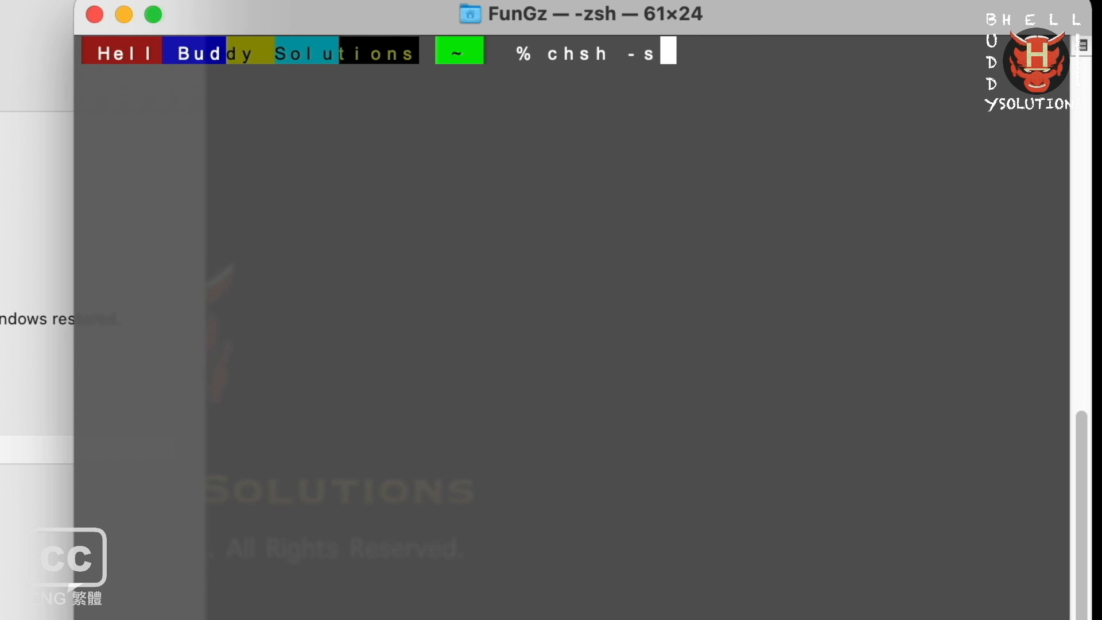
{"action": "type", "text": "/bin/b"}
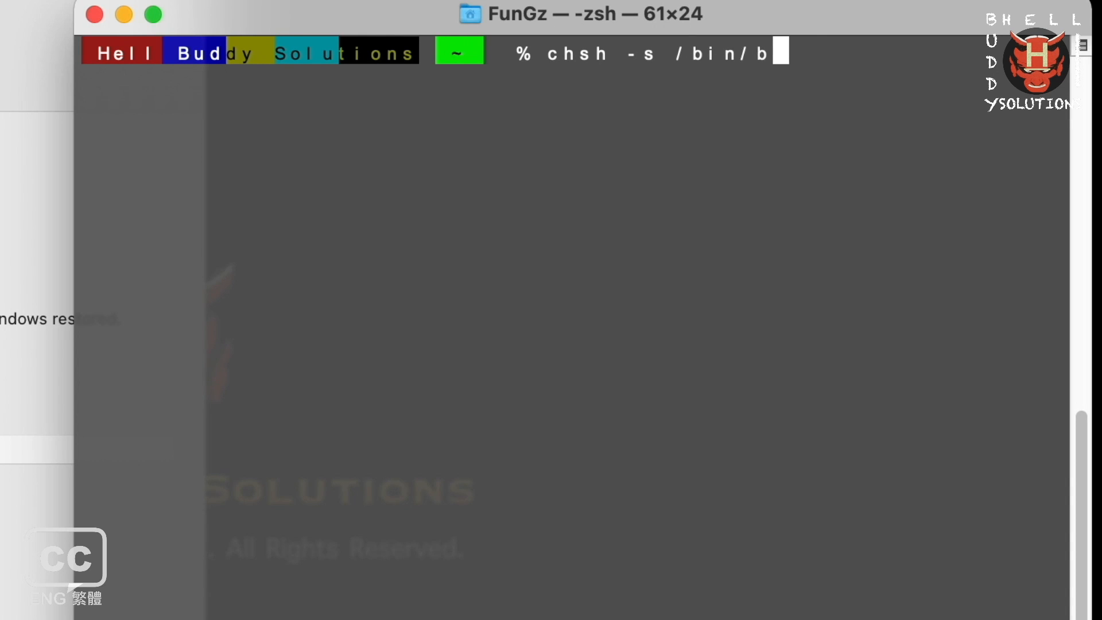
{"action": "type", "text": "ash"}
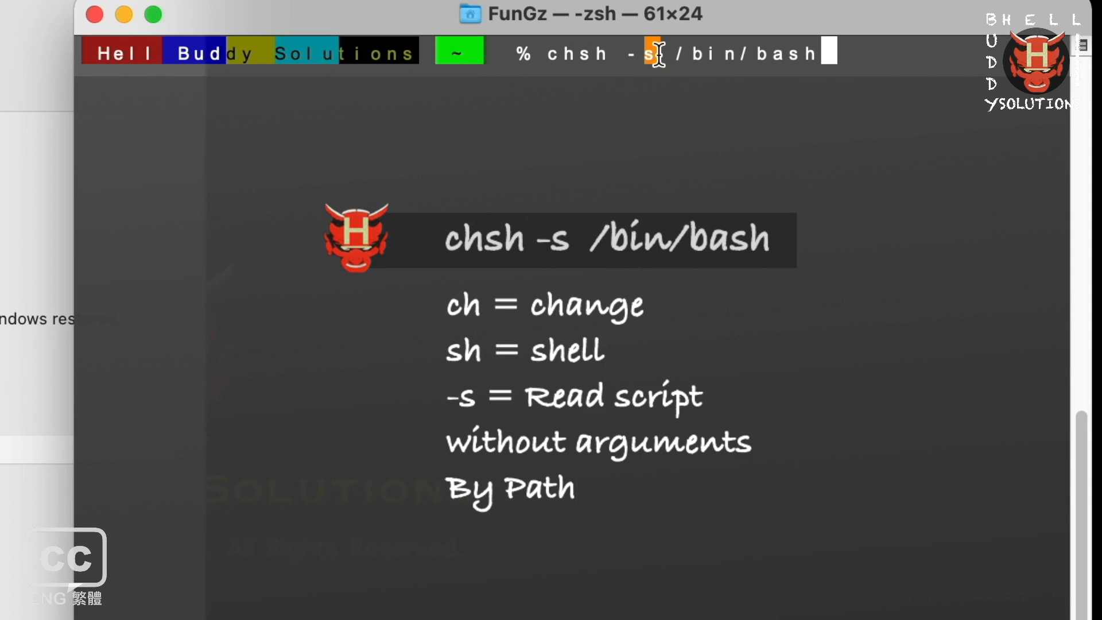
{"action": "left_click_drag", "start_coordinate": [651, 53], "coordinate": [798, 53]}
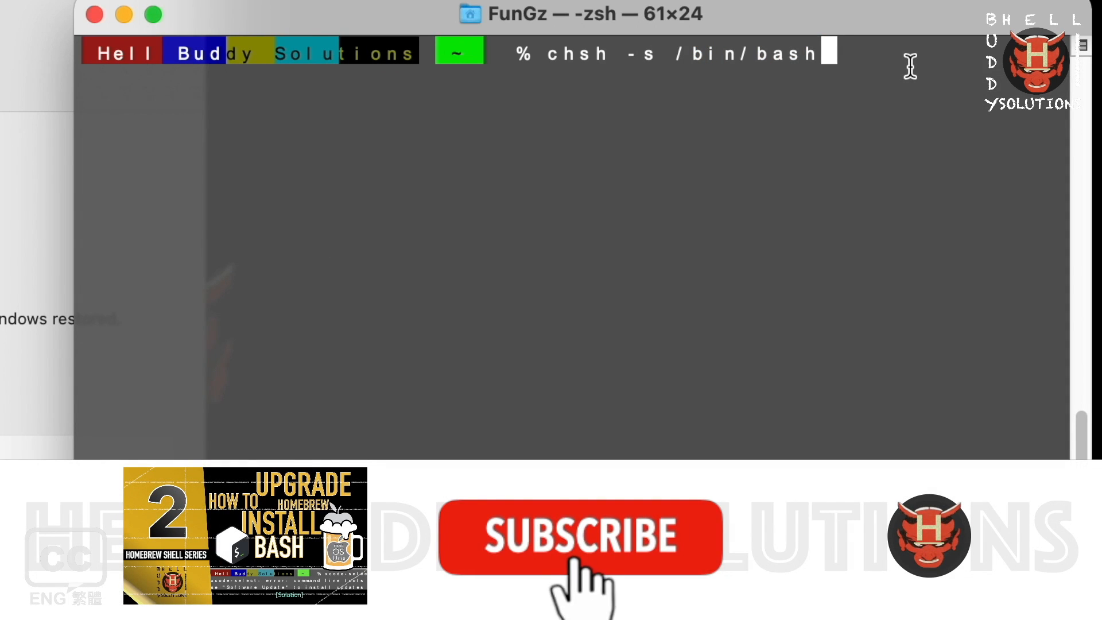
{"action": "key", "text": "Return"}
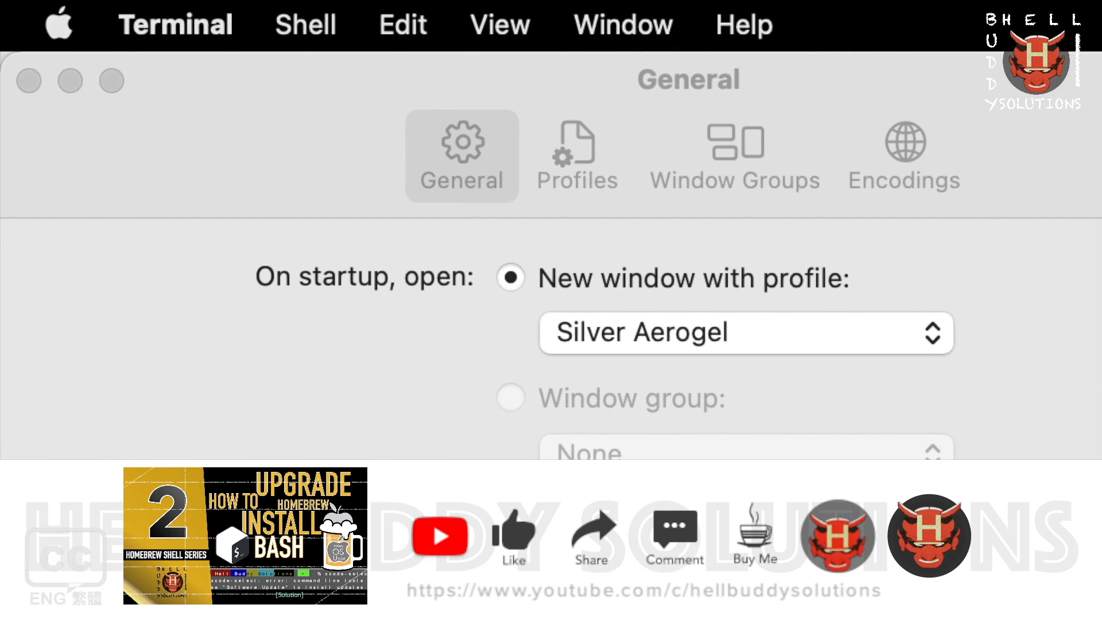
Finish the chsh -s /bin/zsh login shell change and open a new Terminal window.
{"action": "left_click", "coordinate": [248, 25]}
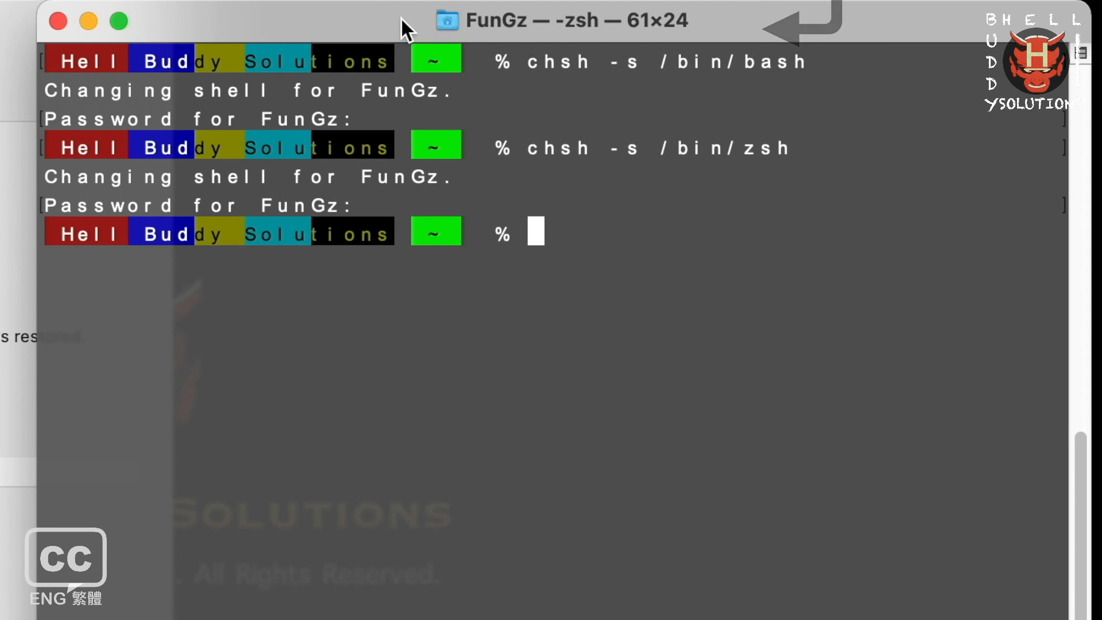
{"action": "left_click", "coordinate": [211, 17]}
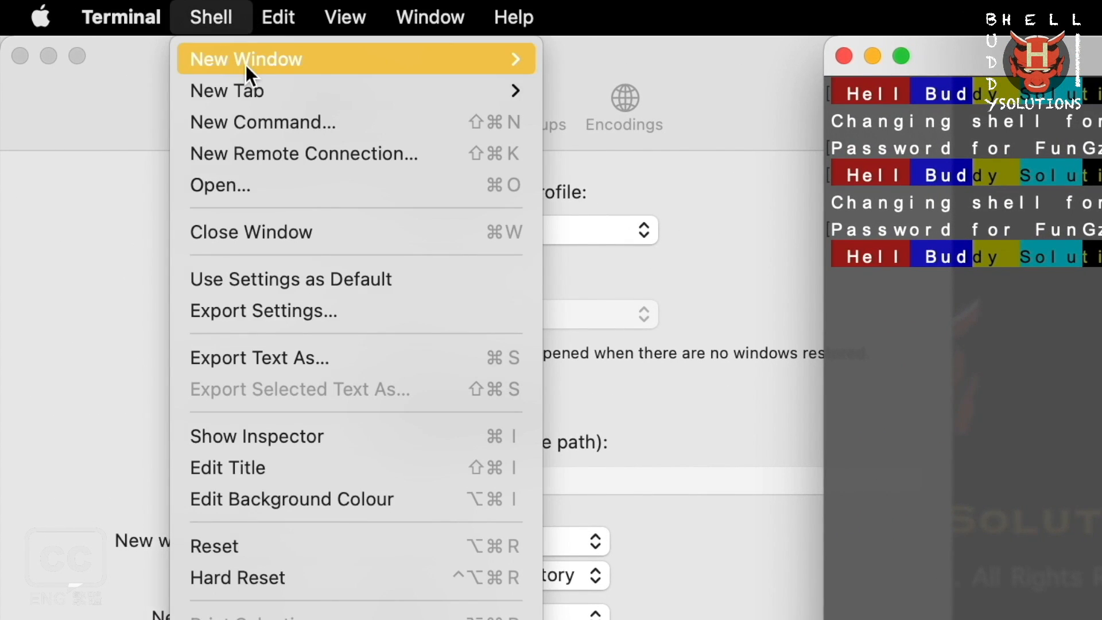
{"action": "left_click", "coordinate": [246, 59]}
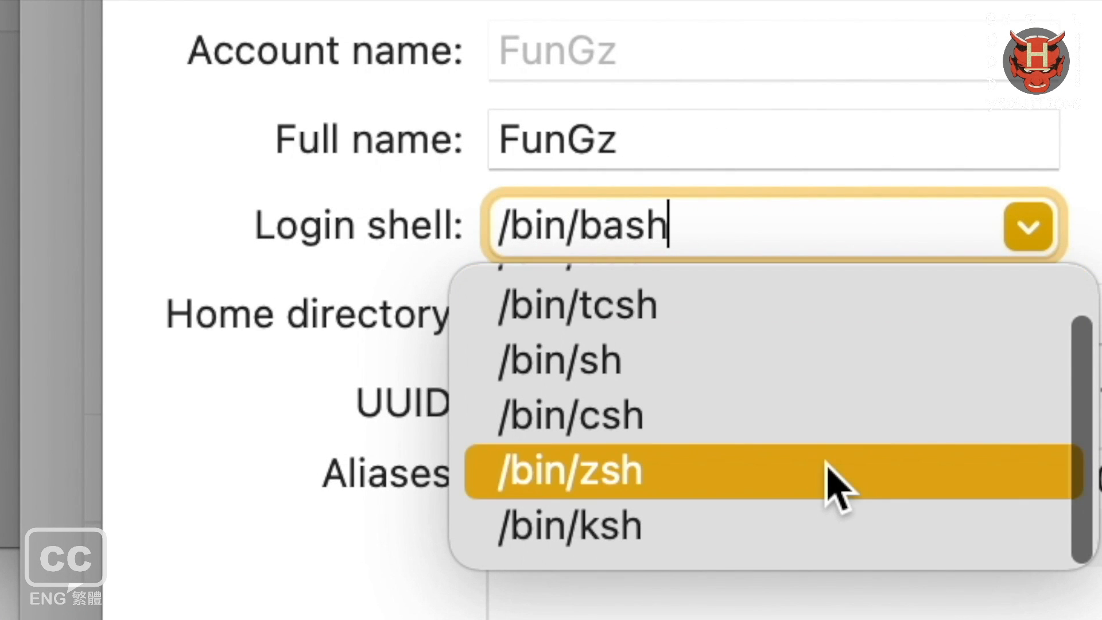
Choose /bin/zsh as the Login shell in Advanced Options and confirm with OK.
{"action": "left_click", "coordinate": [567, 471]}
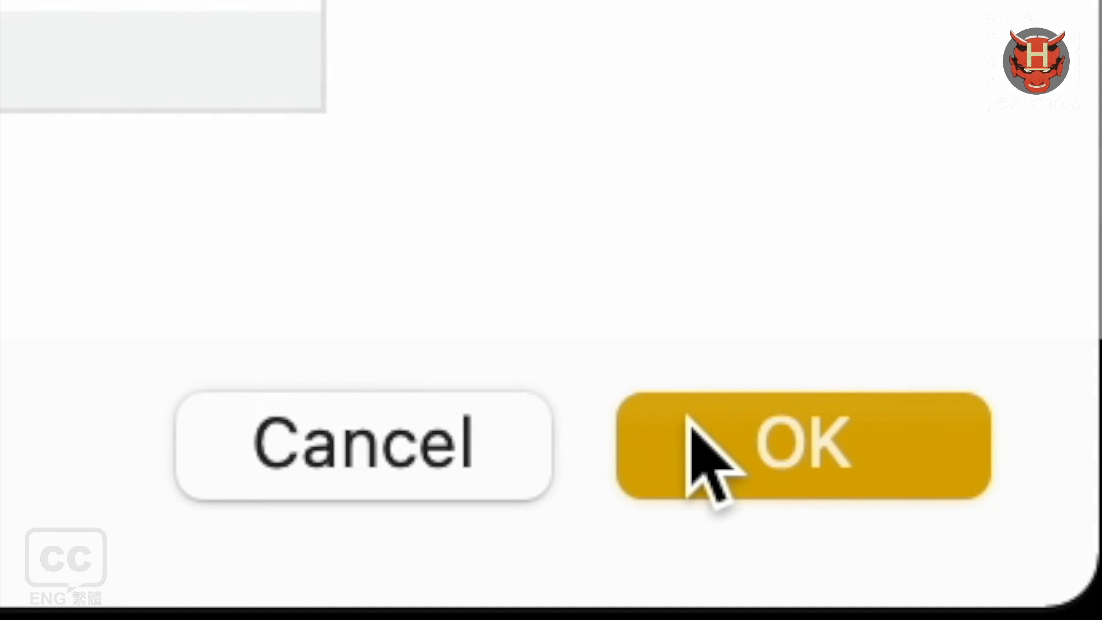
{"action": "left_click", "coordinate": [802, 445]}
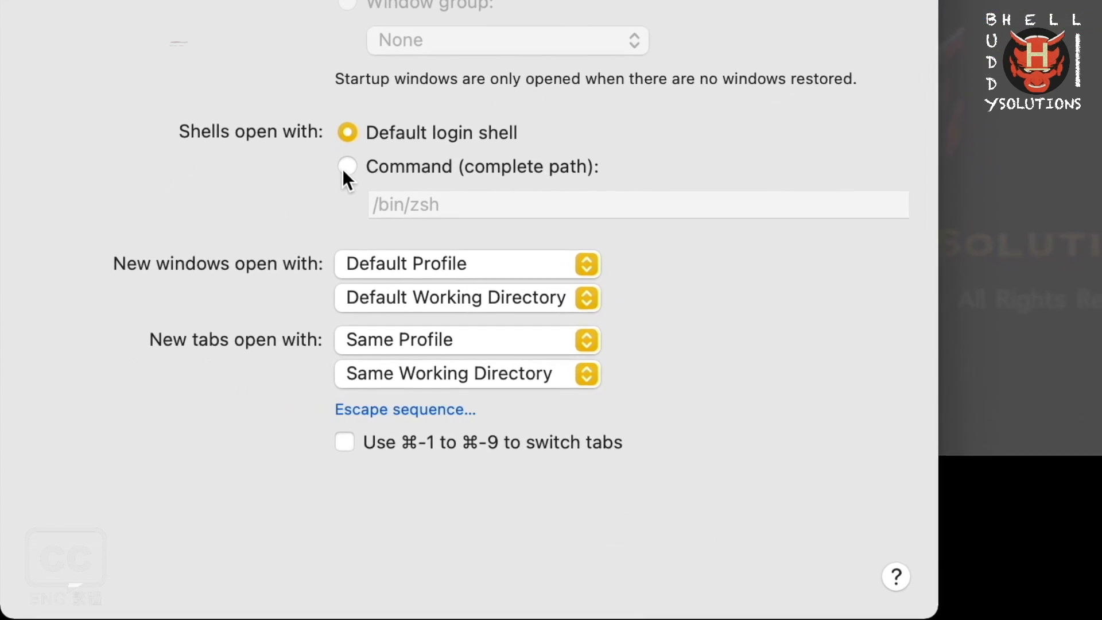
Make shells open with the command /bin/bash, replacing zsh in the path field.
{"action": "left_click", "coordinate": [347, 167]}
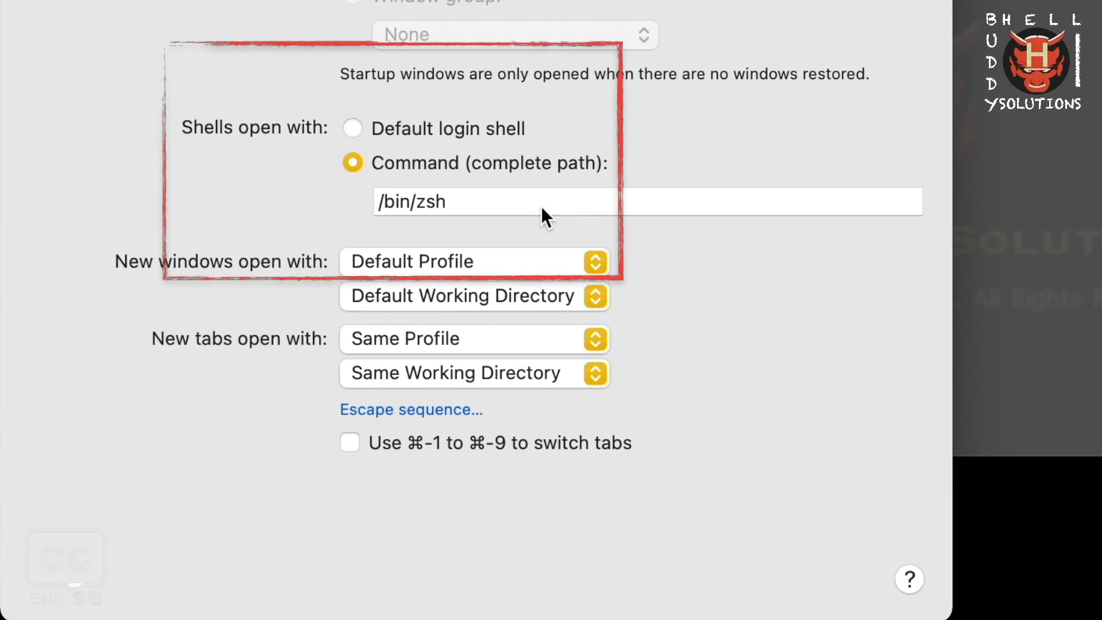
{"action": "left_click", "coordinate": [439, 202]}
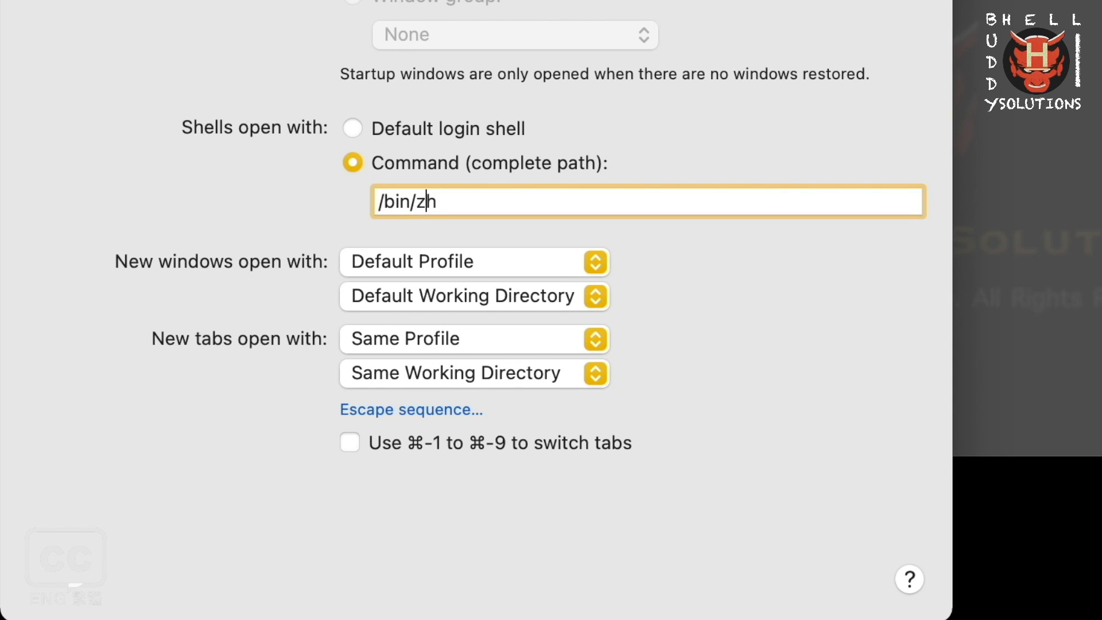
{"action": "key", "text": "Backspace"}
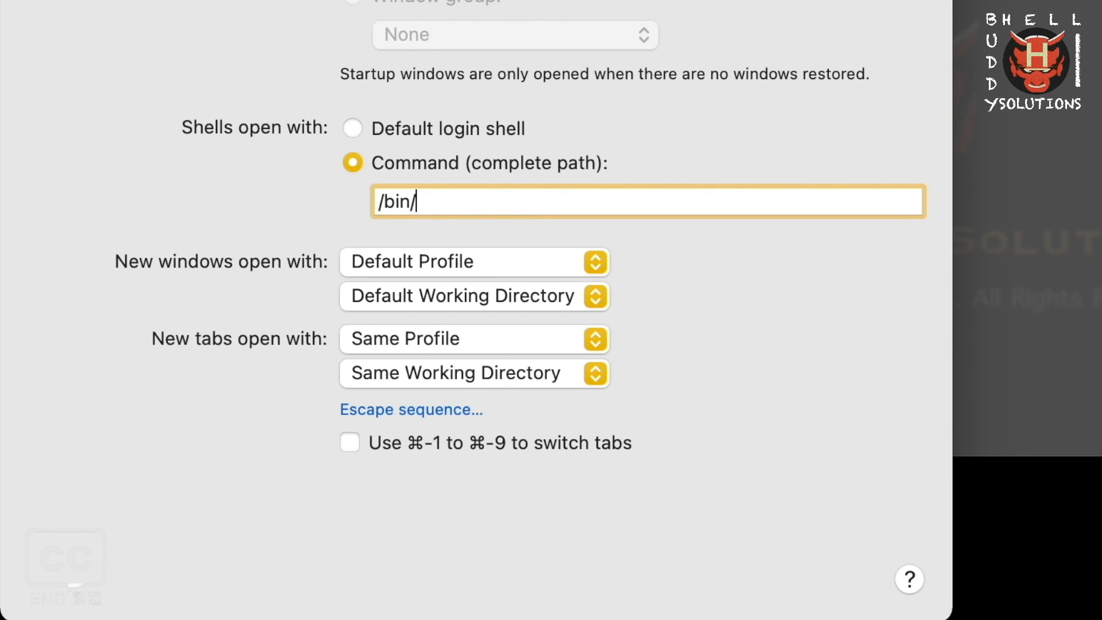
{"action": "type", "text": "bash"}
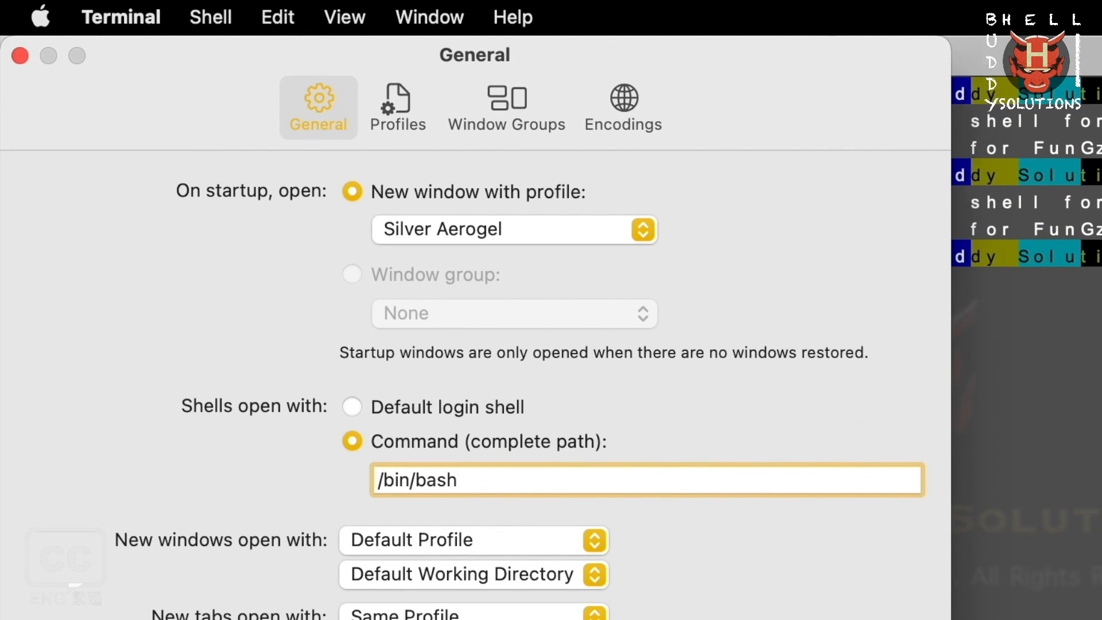
Open a new bash window, make it narrower, and submit chsh -s to switch to zsh.
{"action": "left_click", "coordinate": [210, 17]}
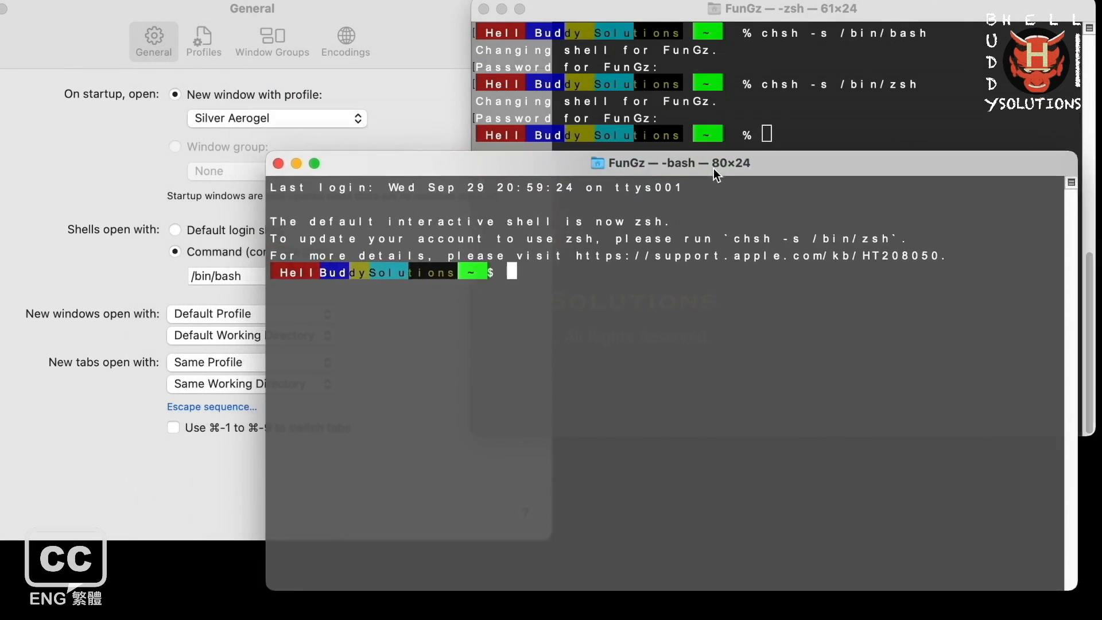
{"action": "left_click_drag", "start_coordinate": [676, 163], "coordinate": [700, 207]}
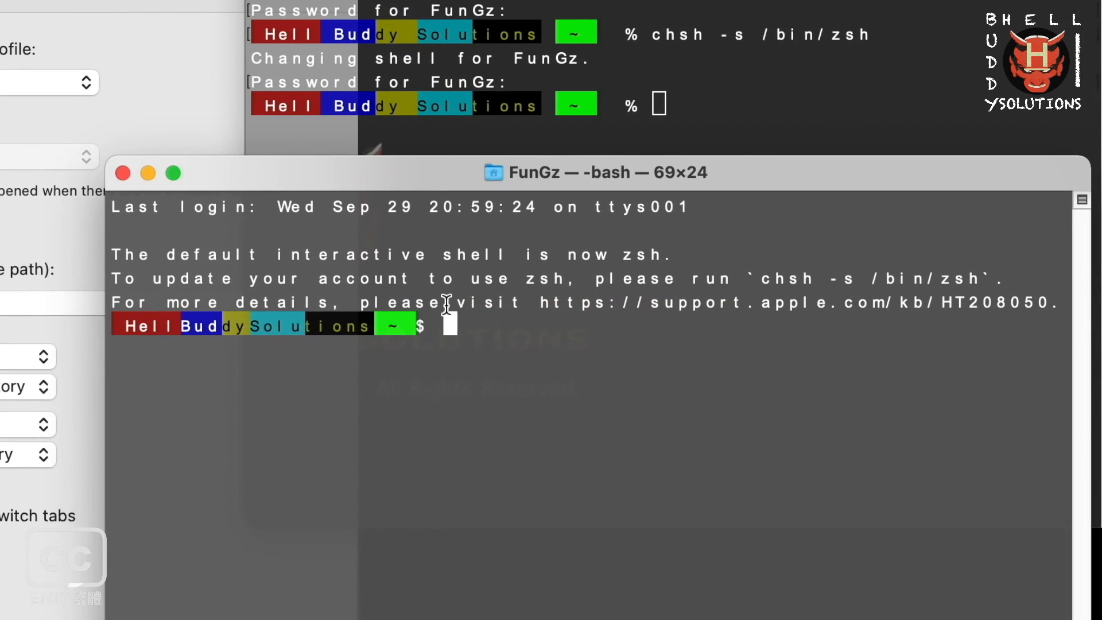
{"action": "type", "text": "chsh -s /bin/zsh"}
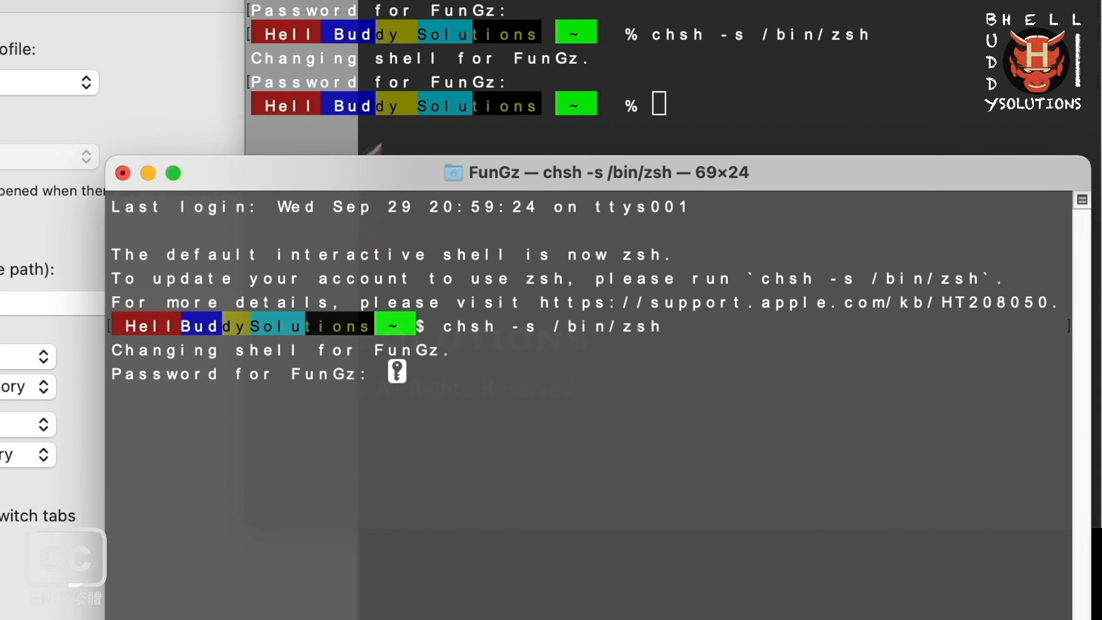
{"action": "key", "text": "Enter"}
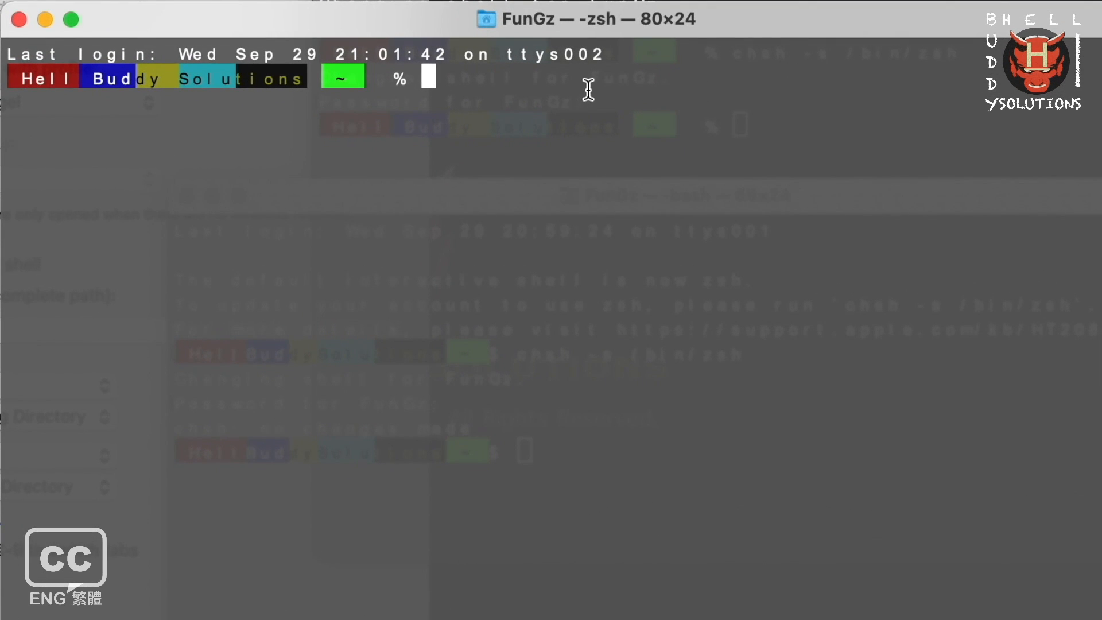
{"action": "type", "text": "chsh -s /bin/zs"}
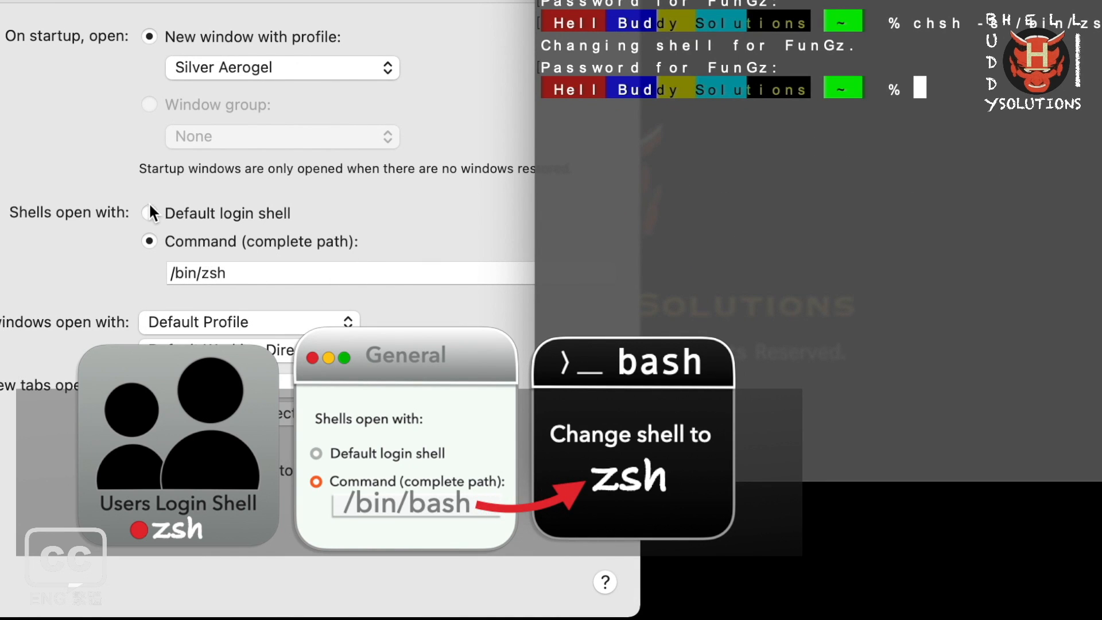
Have Terminal shells use the default login shell, and save a new login shell in Advanced Options.
{"action": "left_click", "coordinate": [149, 213]}
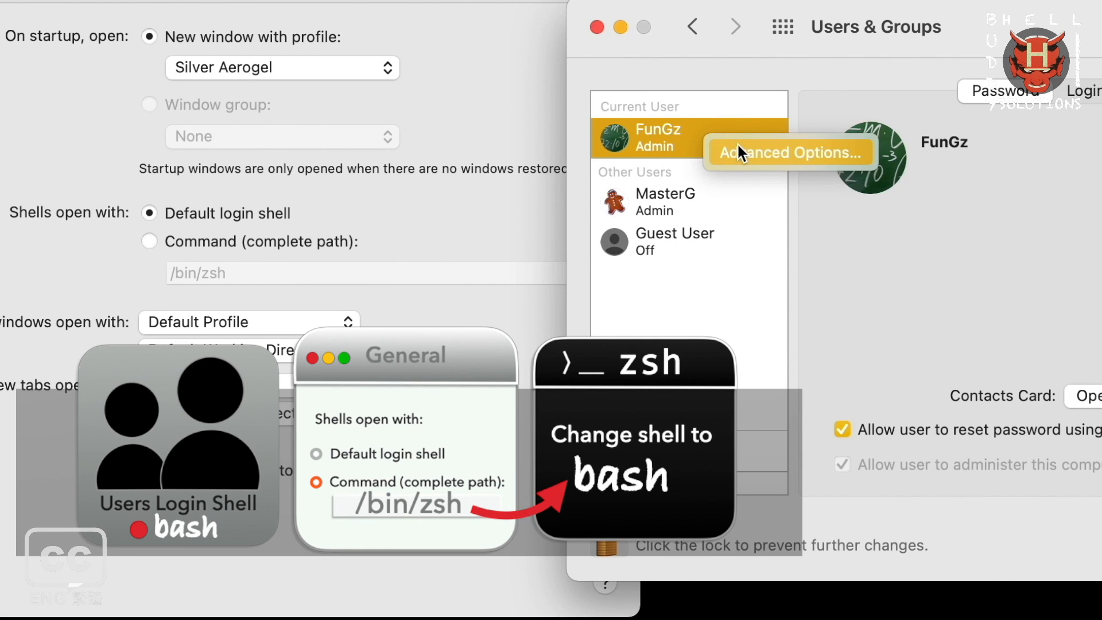
{"action": "left_click", "coordinate": [790, 153]}
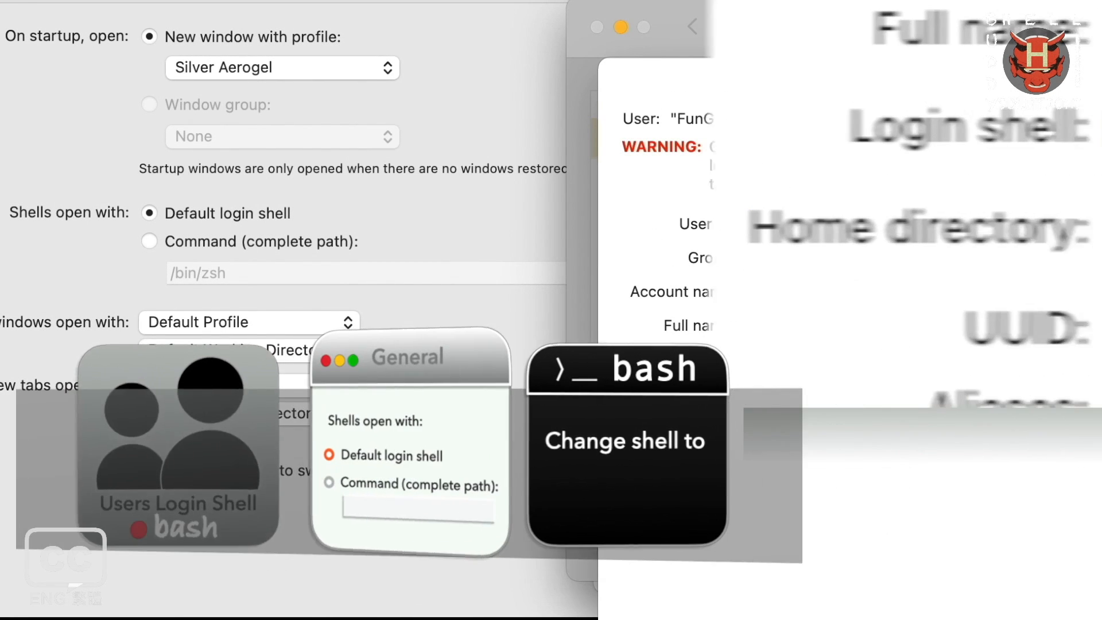
{"action": "left_click", "coordinate": [1020, 129]}
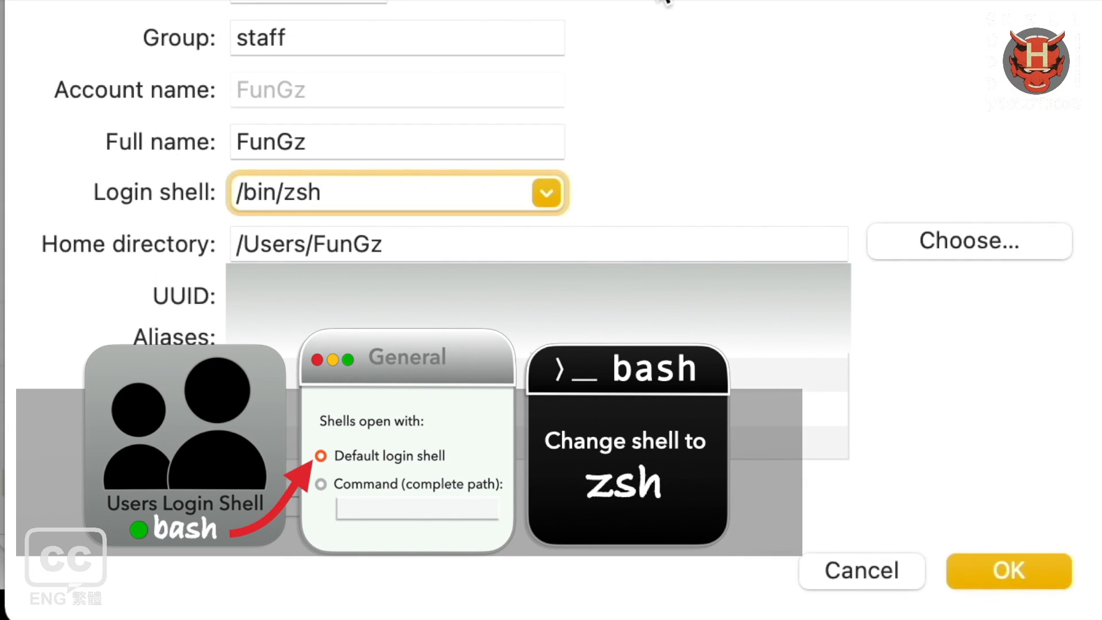
{"action": "left_click", "coordinate": [1008, 570]}
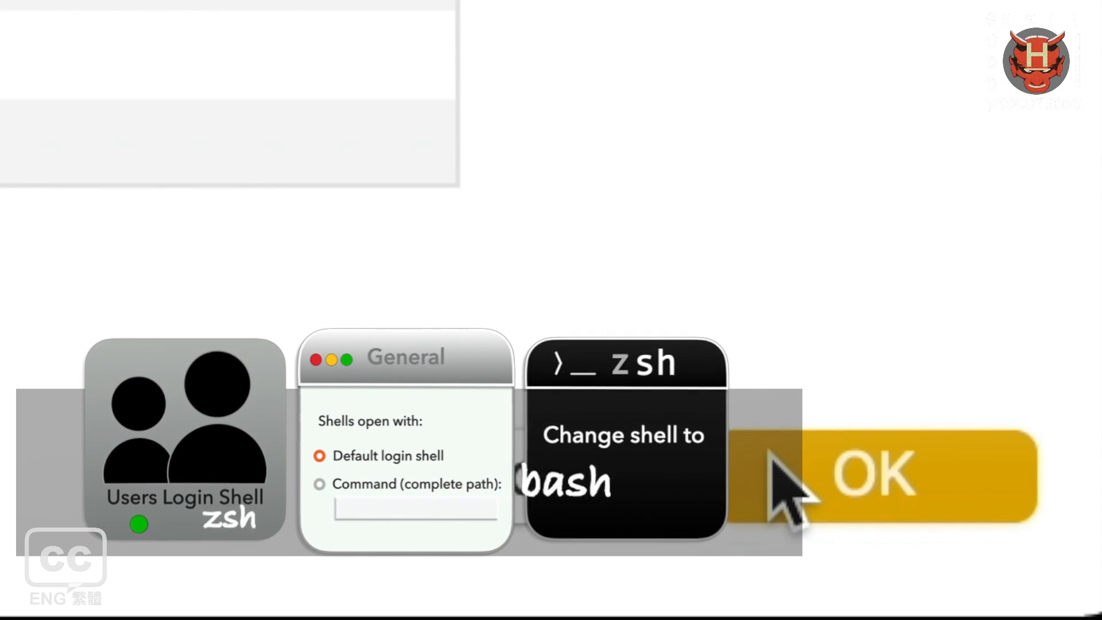
{"action": "left_click", "coordinate": [872, 476]}
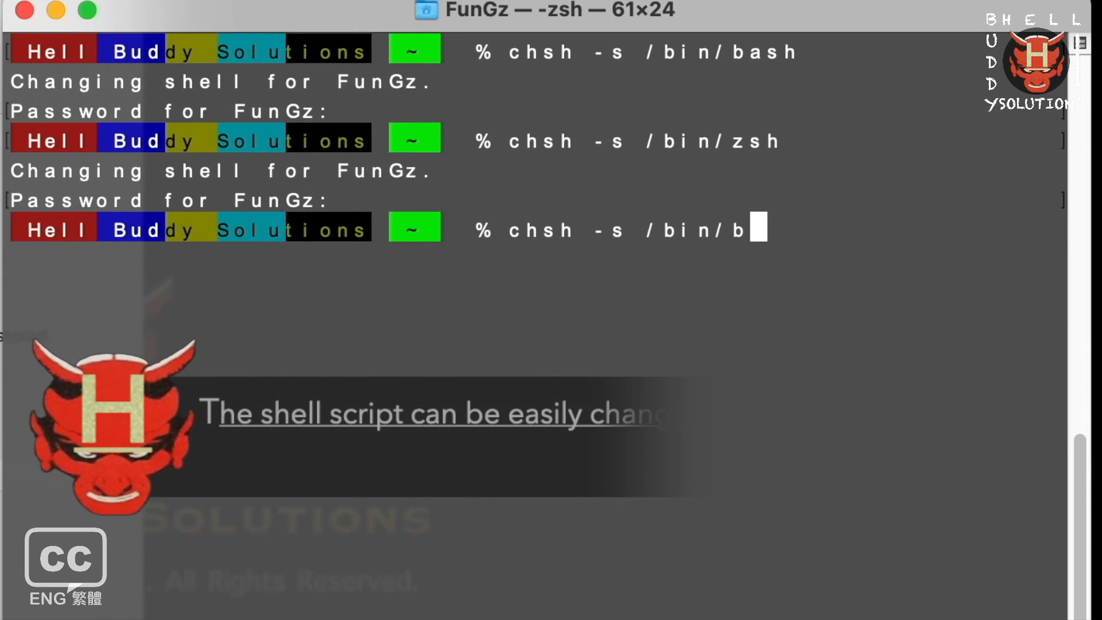
Complete chsh -s /bin/bash, open a new bash window, and move it left.
{"action": "type", "text": "ash"}
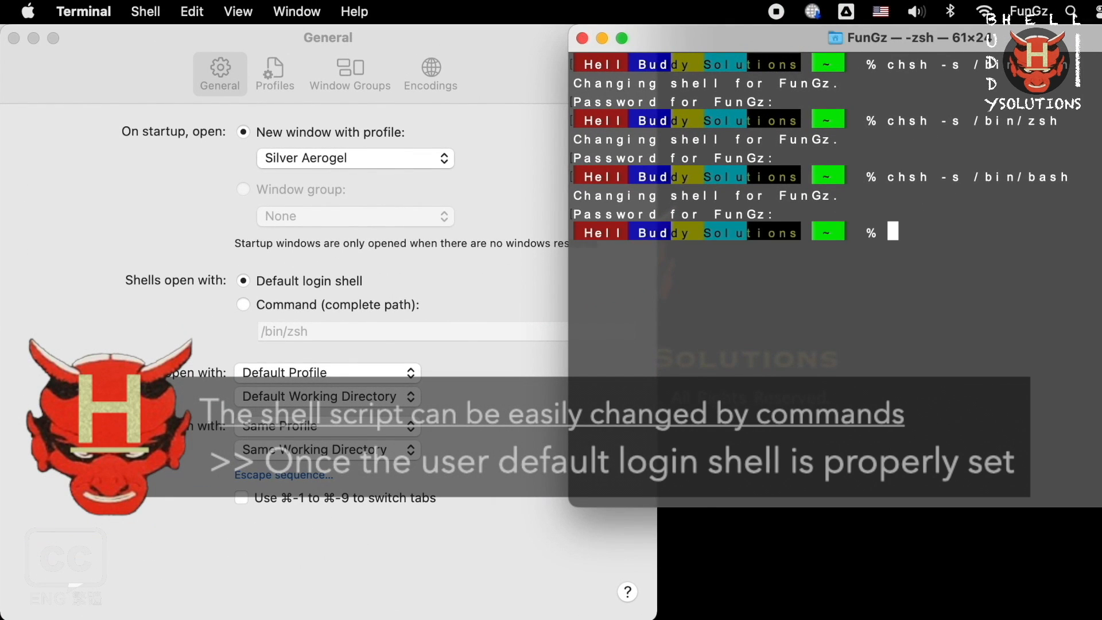
{"action": "left_click", "coordinate": [144, 12]}
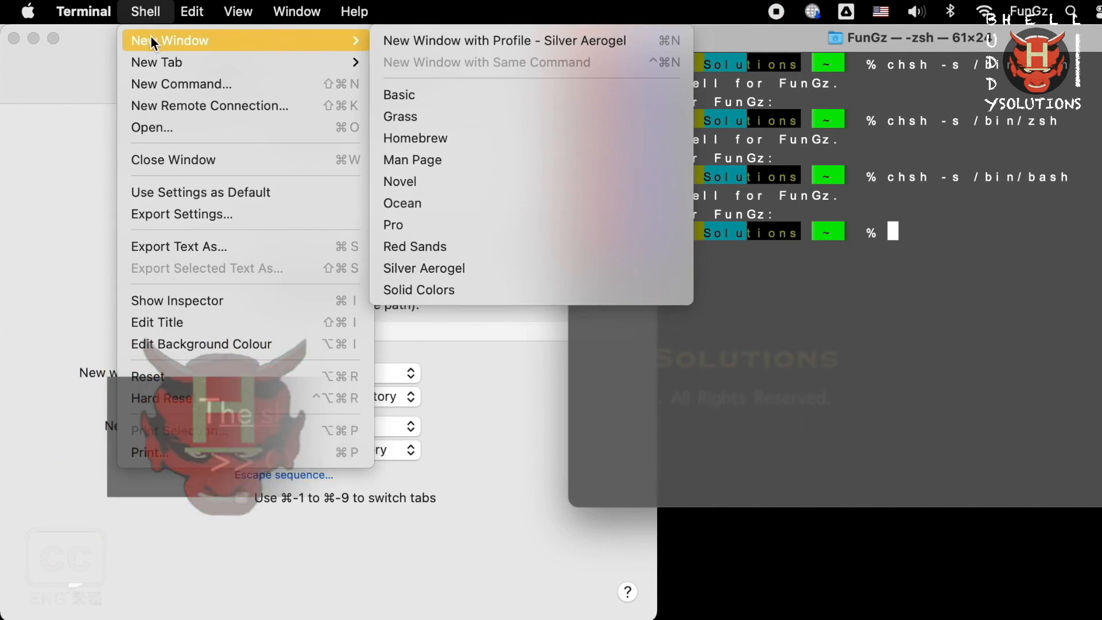
{"action": "left_click", "coordinate": [400, 95]}
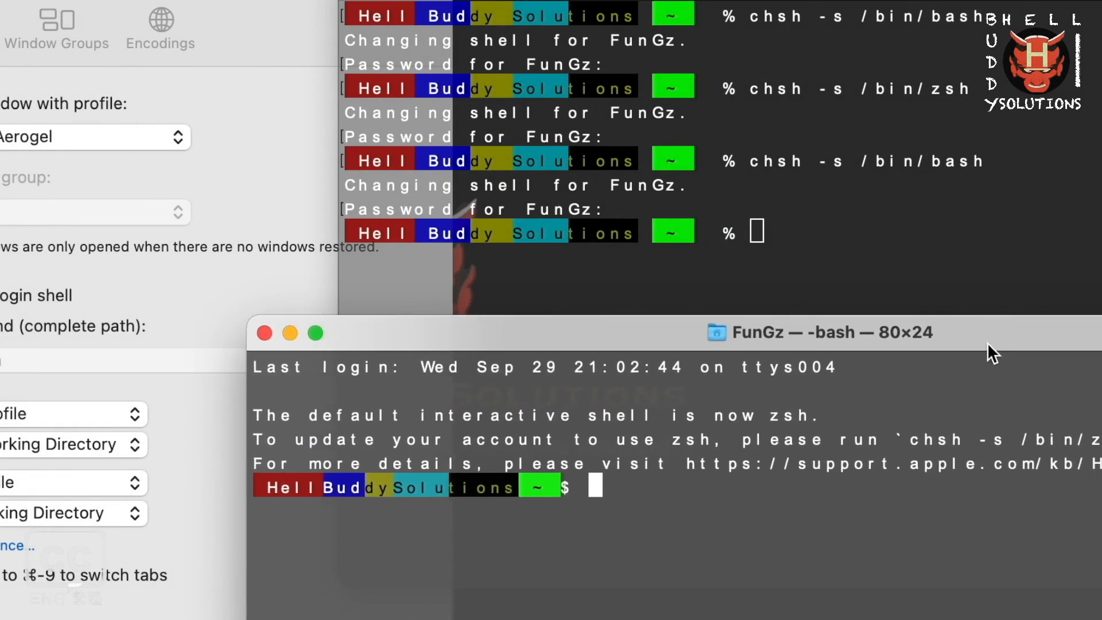
{"action": "left_click_drag", "start_coordinate": [819, 333], "coordinate": [703, 216]}
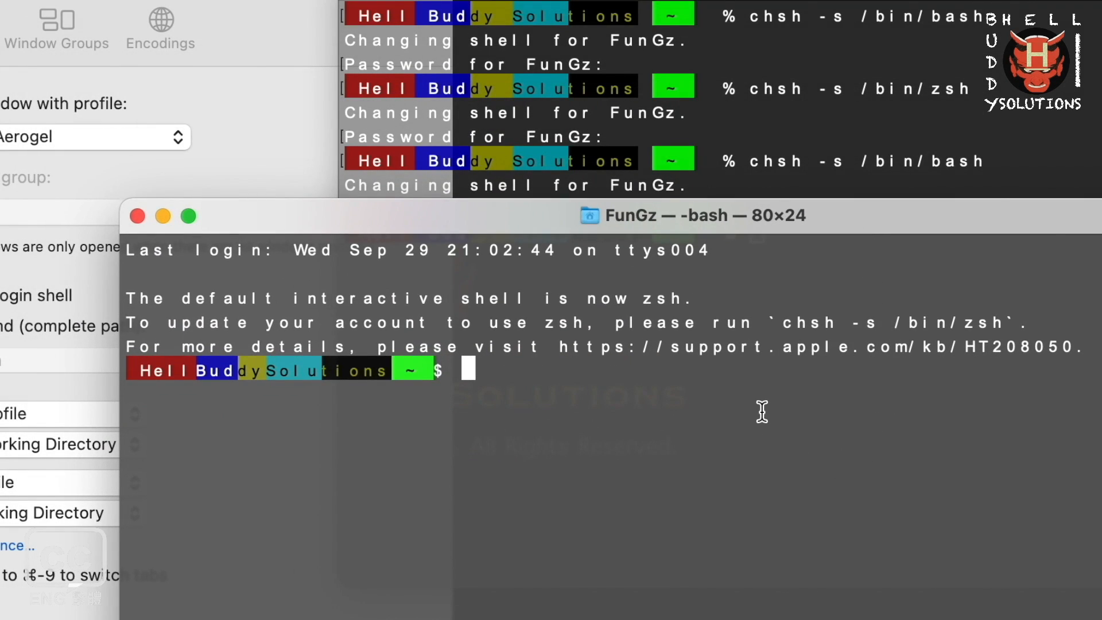